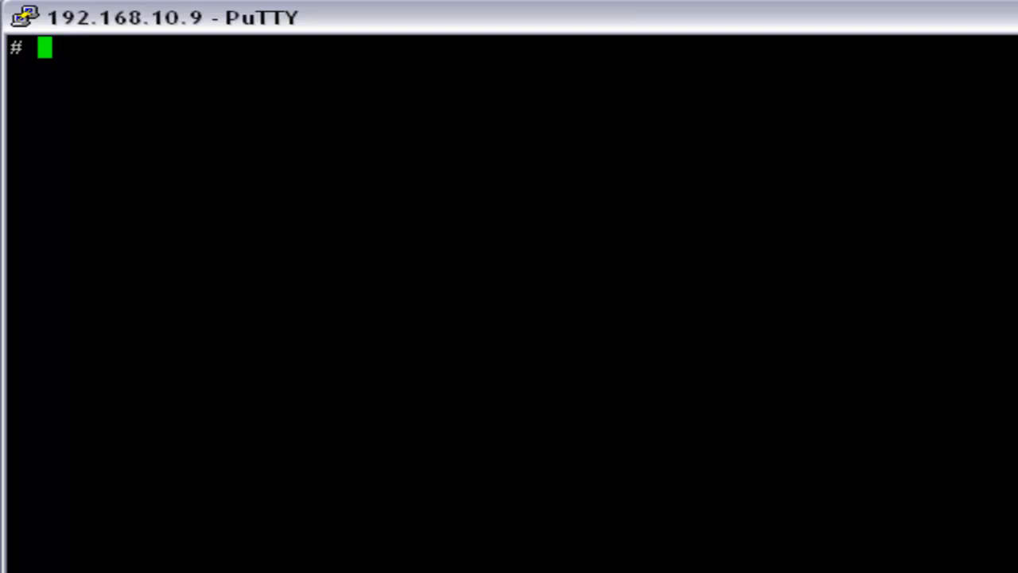
# Step: Run telnet egontap.eginnovations.com 80 from the root prompt to test manager connectivity
pyautogui.write('te')
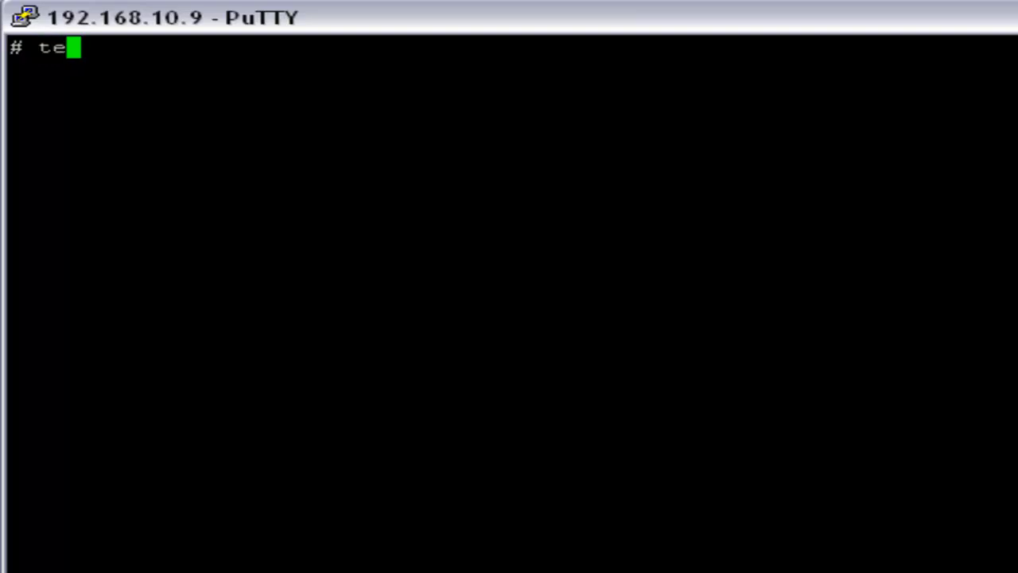
pyautogui.write('lnet eg')
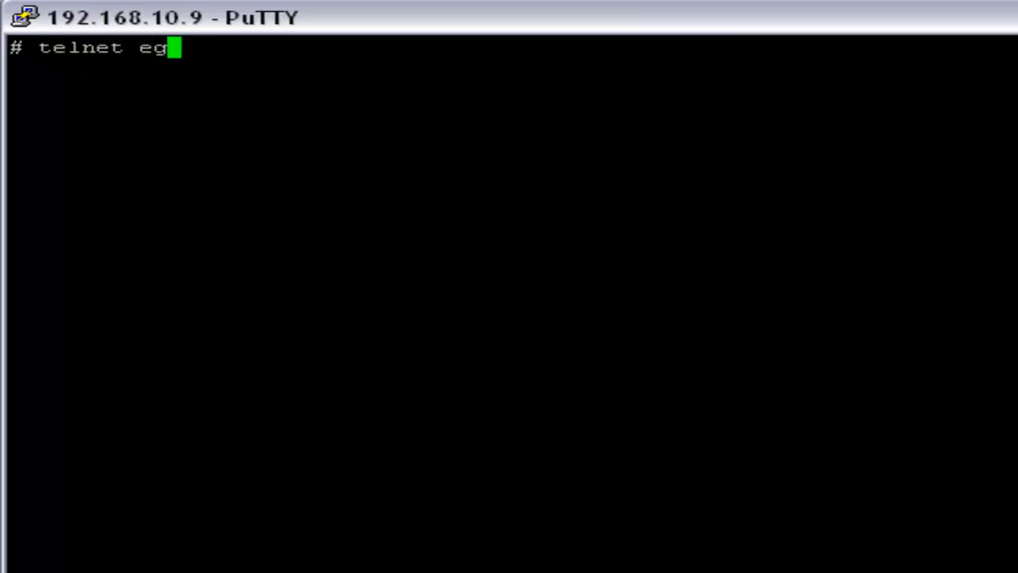
pyautogui.write('ontap.eg')
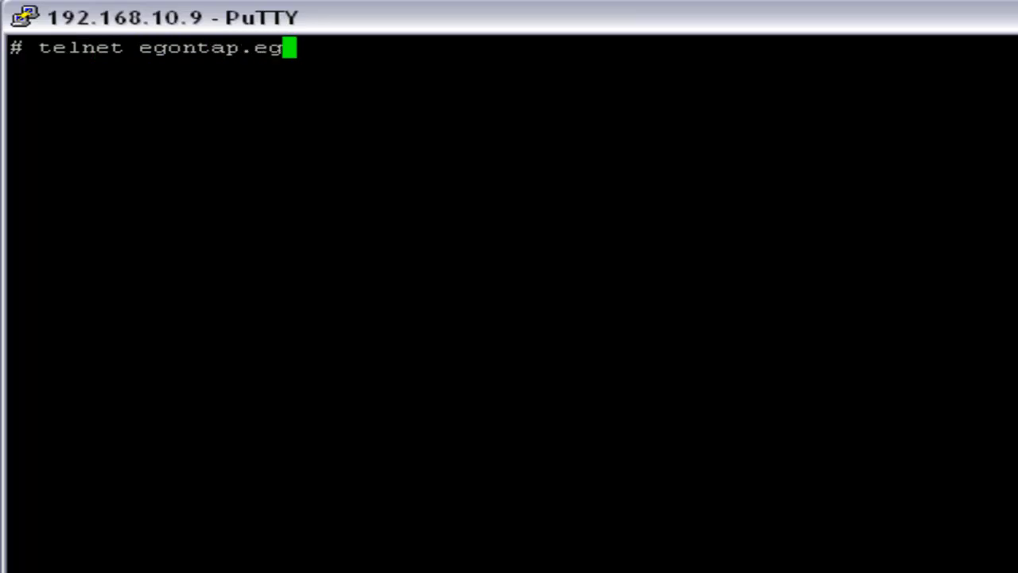
pyautogui.write('innovations.com')
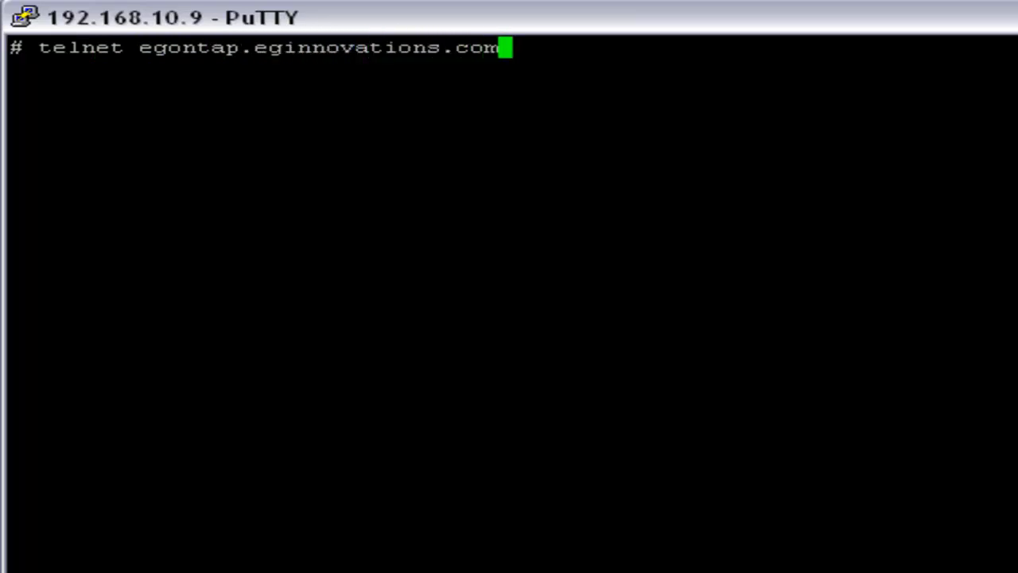
pyautogui.write('80')
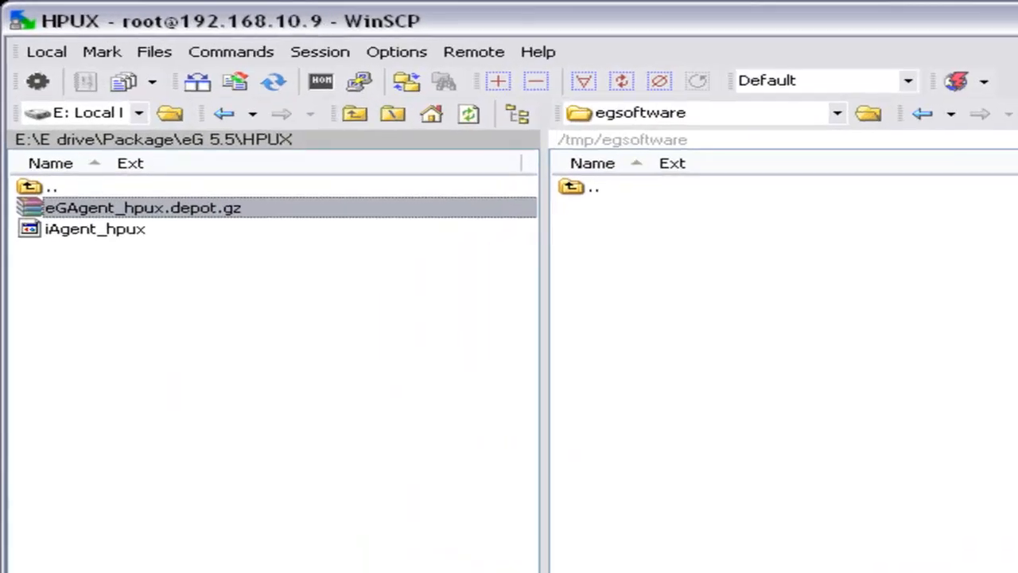
# Step: Upload eGAgent_hpux.depot.gz and iAgent_hpux to /tmp/egsoftware in Binary transfer mode
pyautogui.click(96, 229)
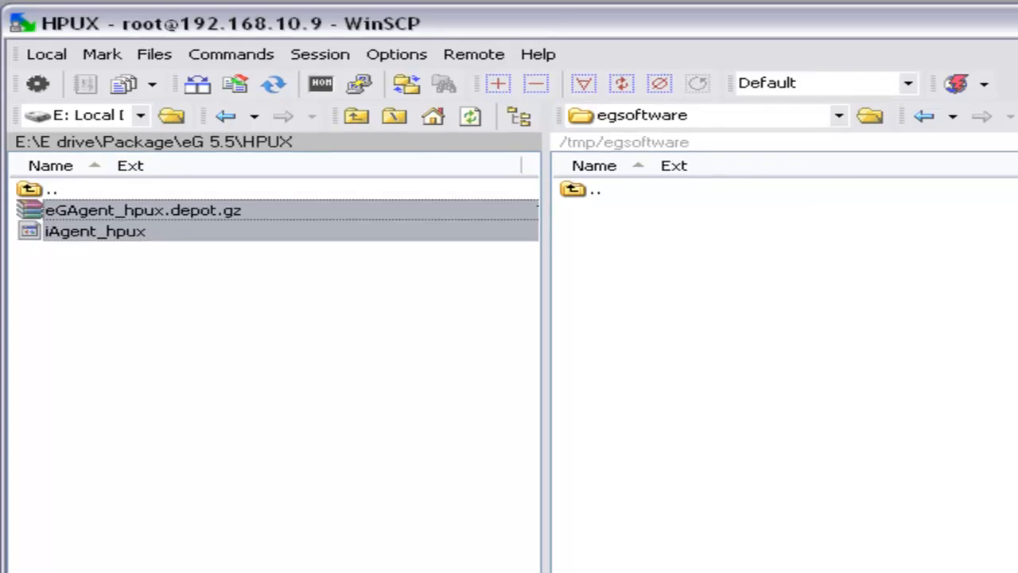
pyautogui.click(907, 83)
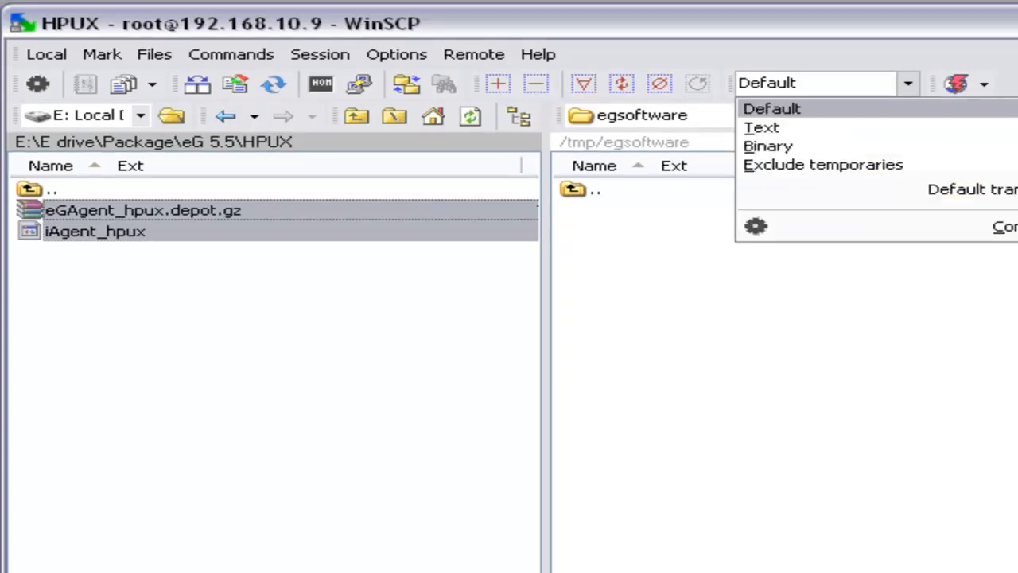
pyautogui.click(769, 147)
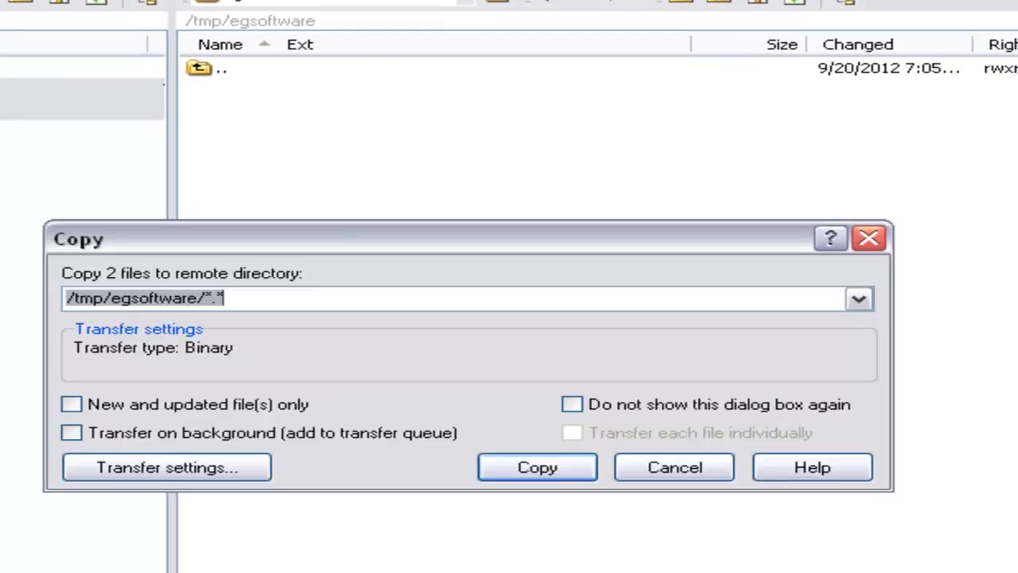
pyautogui.click(538, 468)
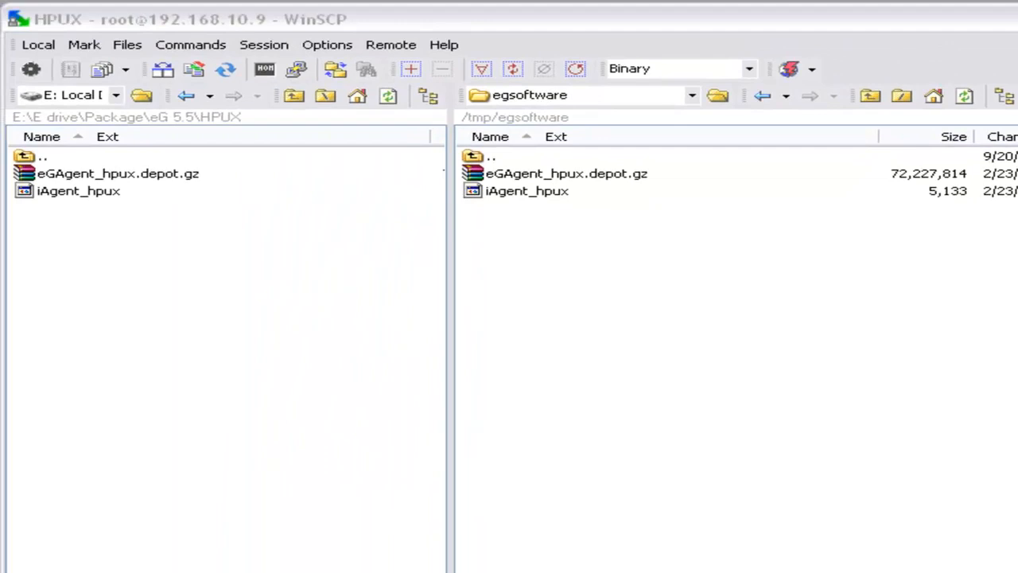
pyautogui.click(117, 173)
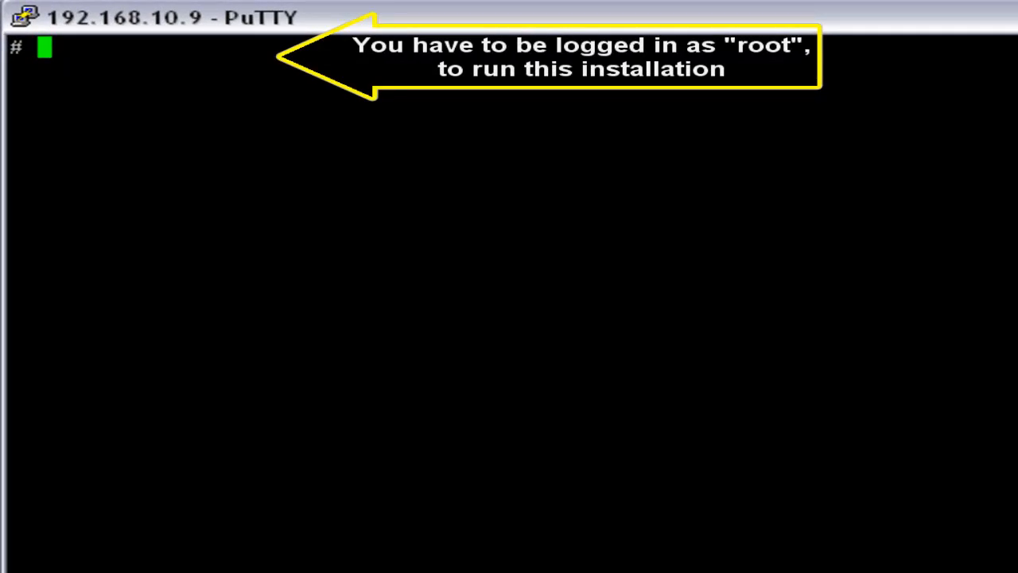
# Step: Change into /tmp/egsoftware and list its contents with ls -alt
pyautogui.write('cd')
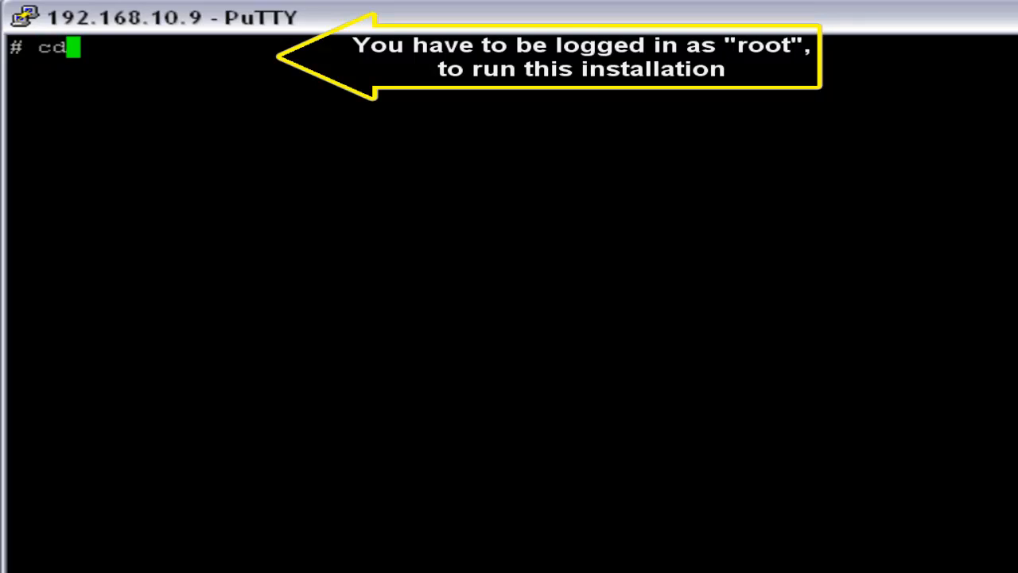
pyautogui.write('/t')
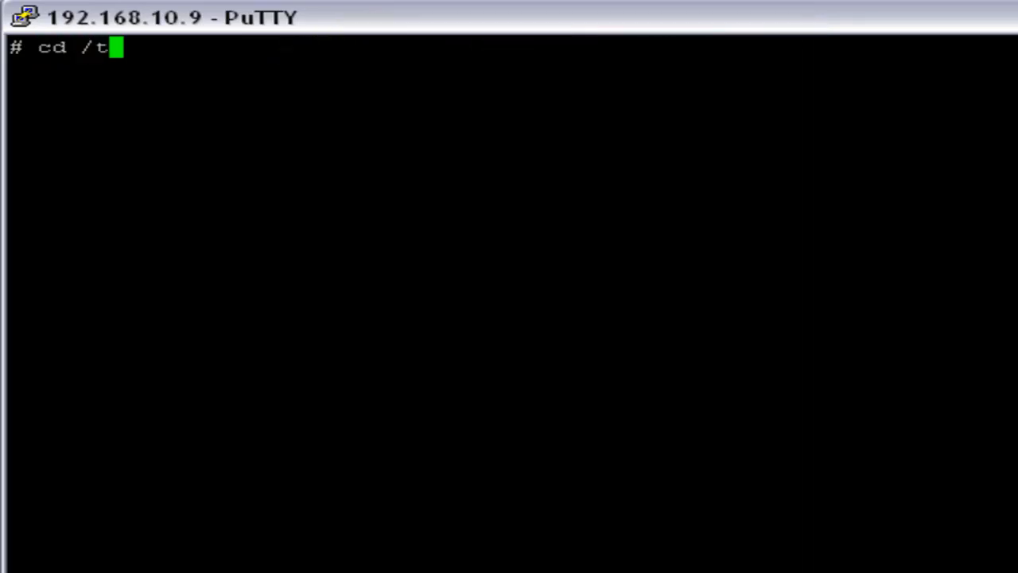
pyautogui.write('mp/egsoftware')
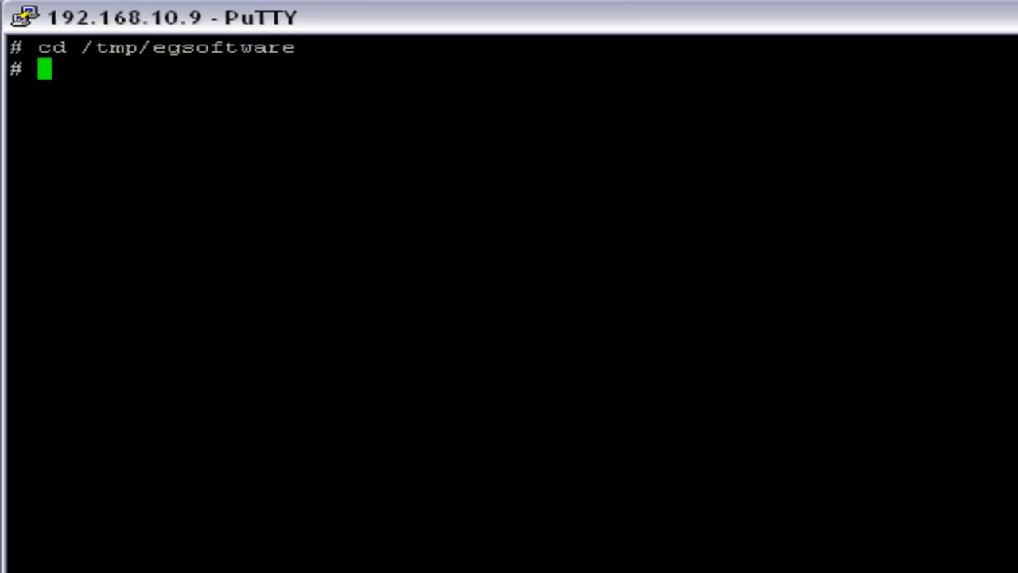
pyautogui.write('ls -alt')
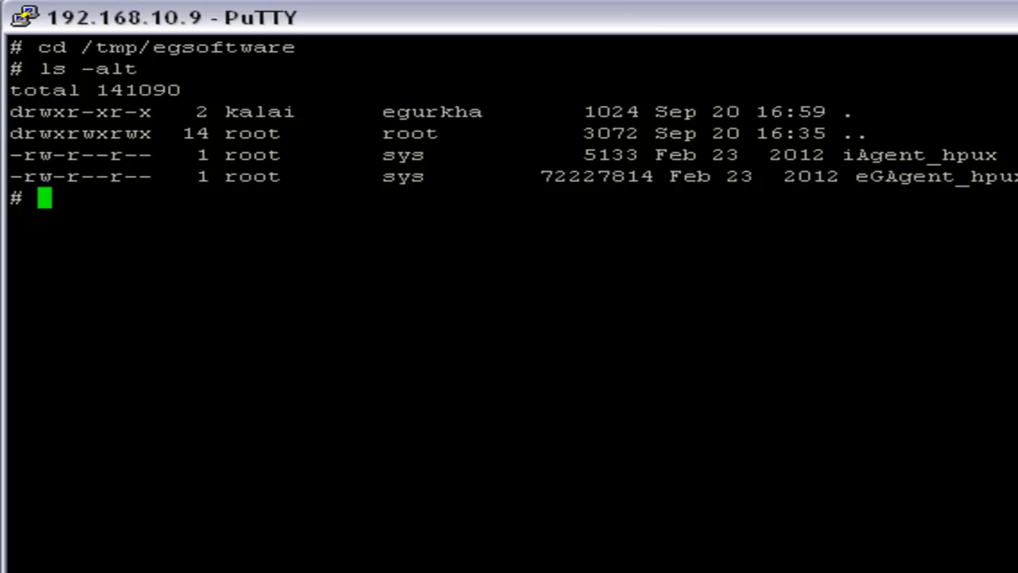
# Step: Make iAgent_hpux executable with chmod +x, relist the directory, and clear the terminal
pyautogui.write('chmod +x')
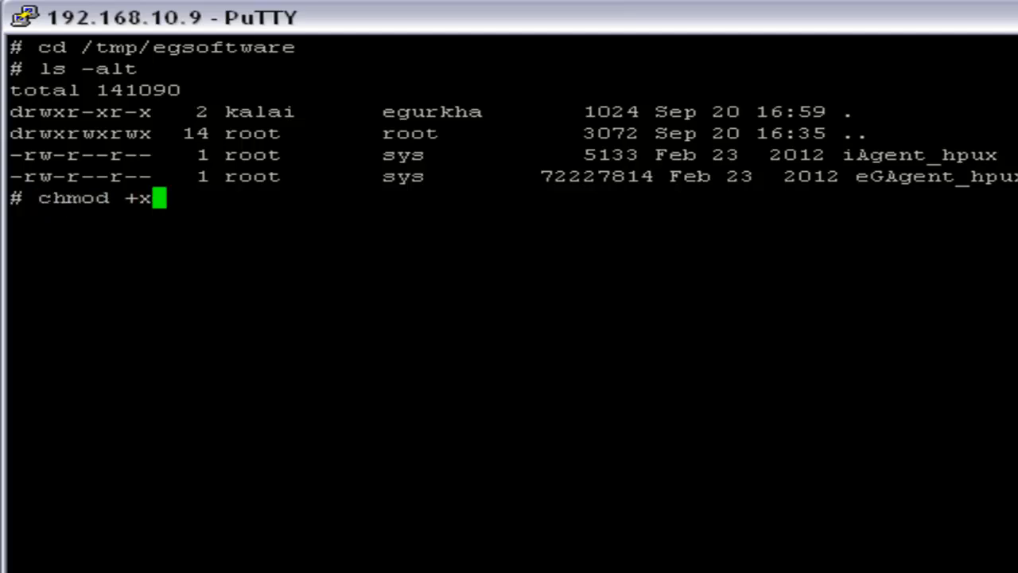
pyautogui.write('iA')
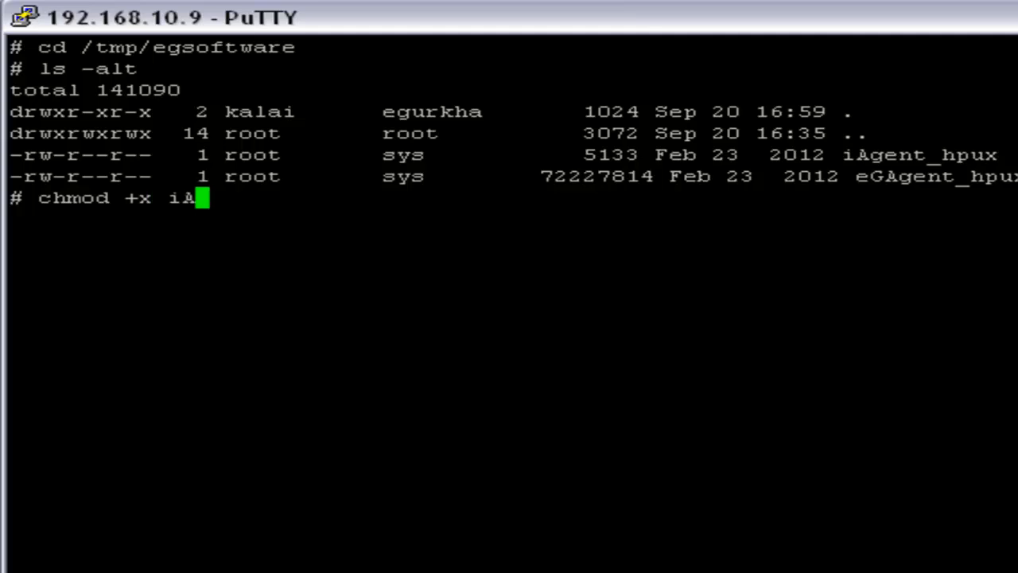
pyautogui.write('gent_')
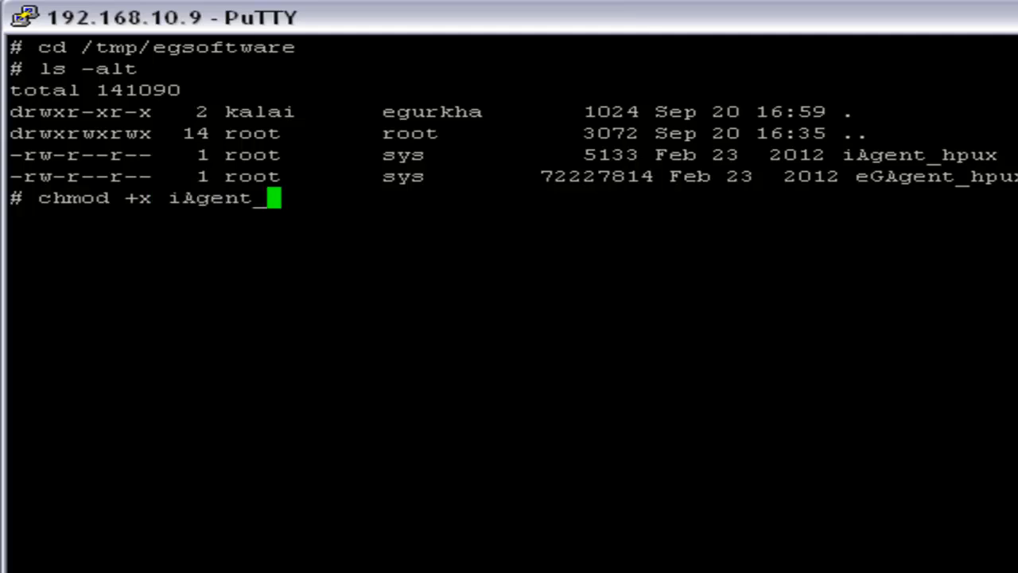
pyautogui.write('hpux')
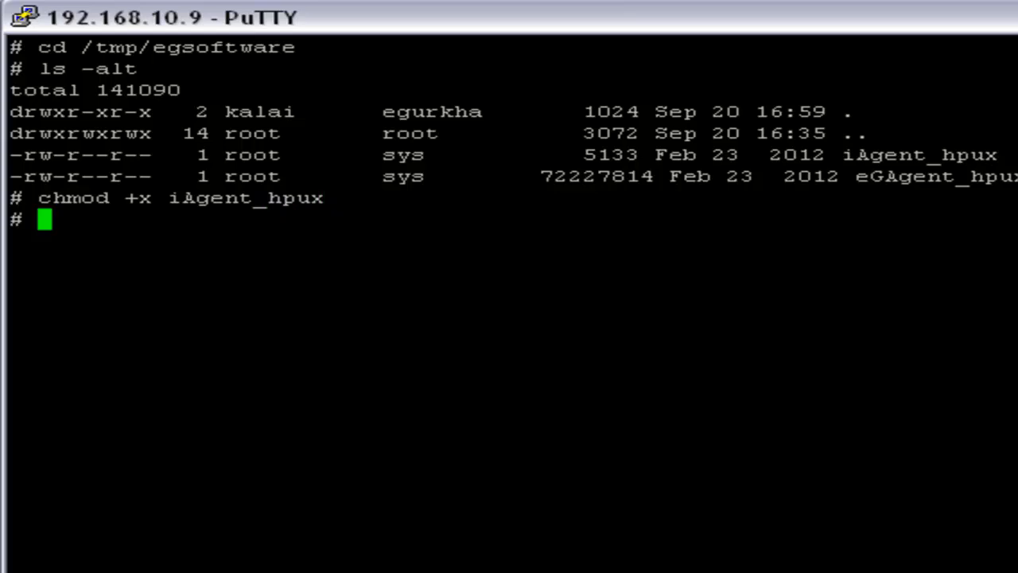
pyautogui.write('ls -alt')
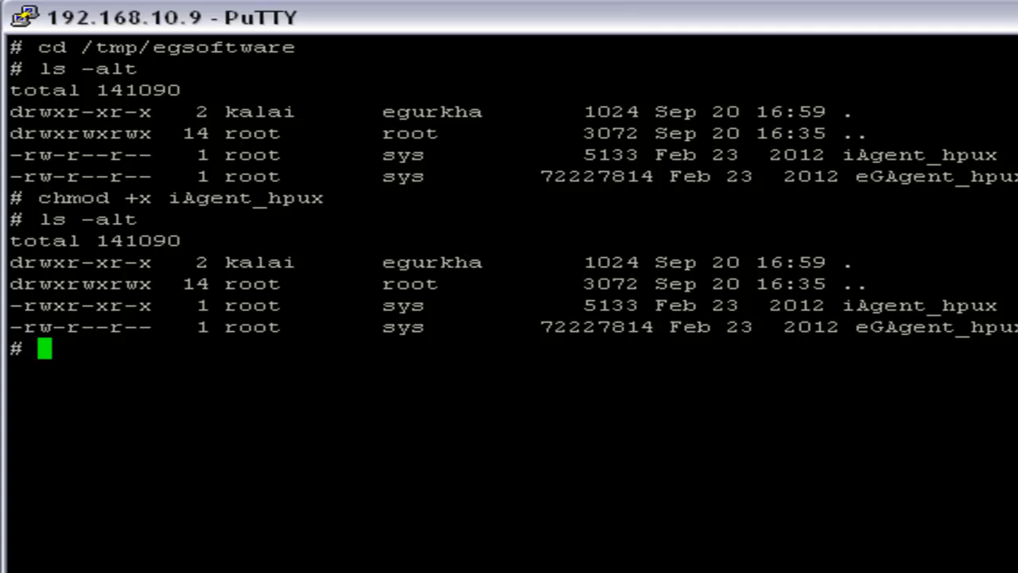
pyautogui.write('cl')
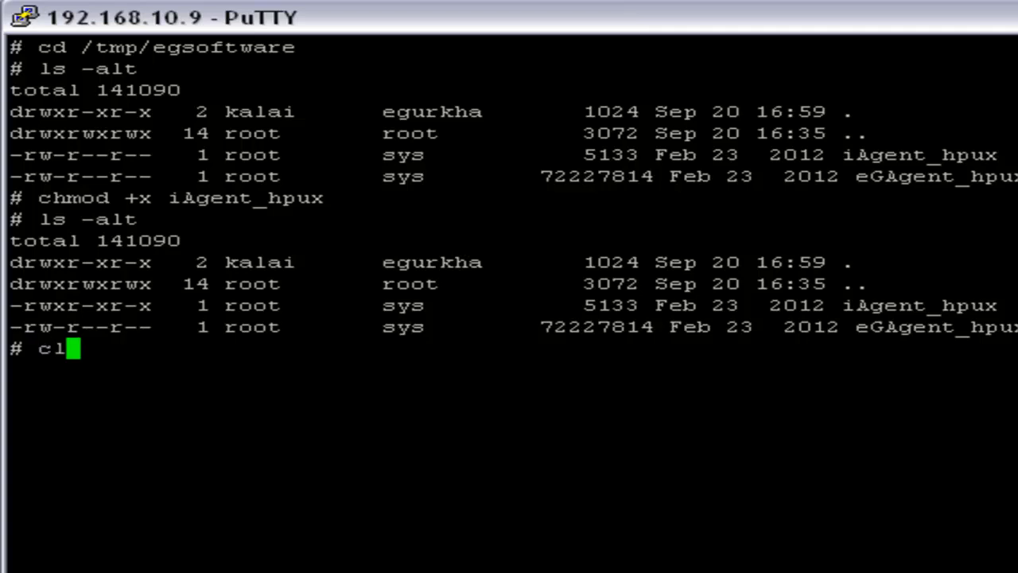
pyautogui.write('ear')
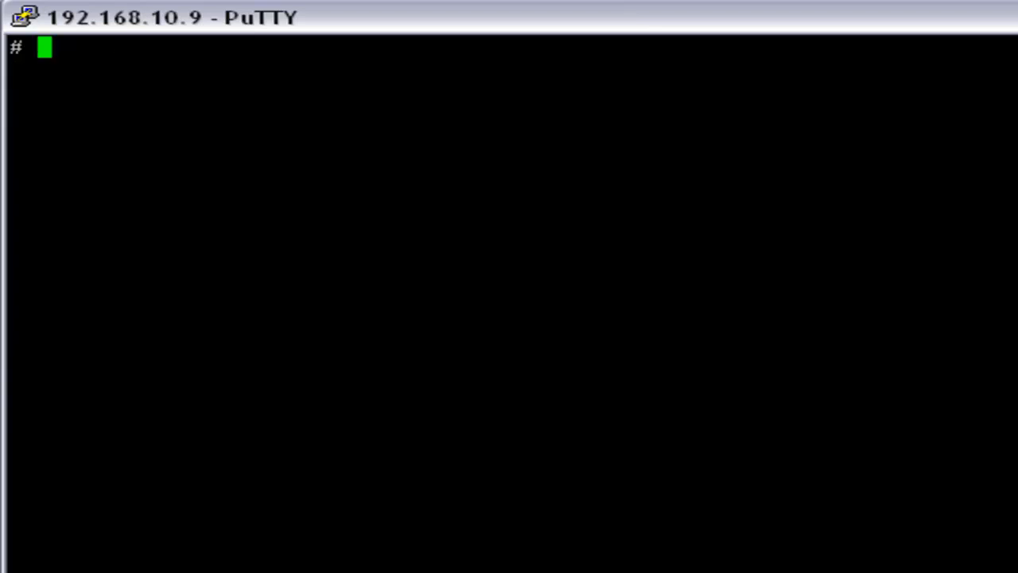
# Step: List the directory and locate gunzip with whereis
pyautogui.write('ls -alt')
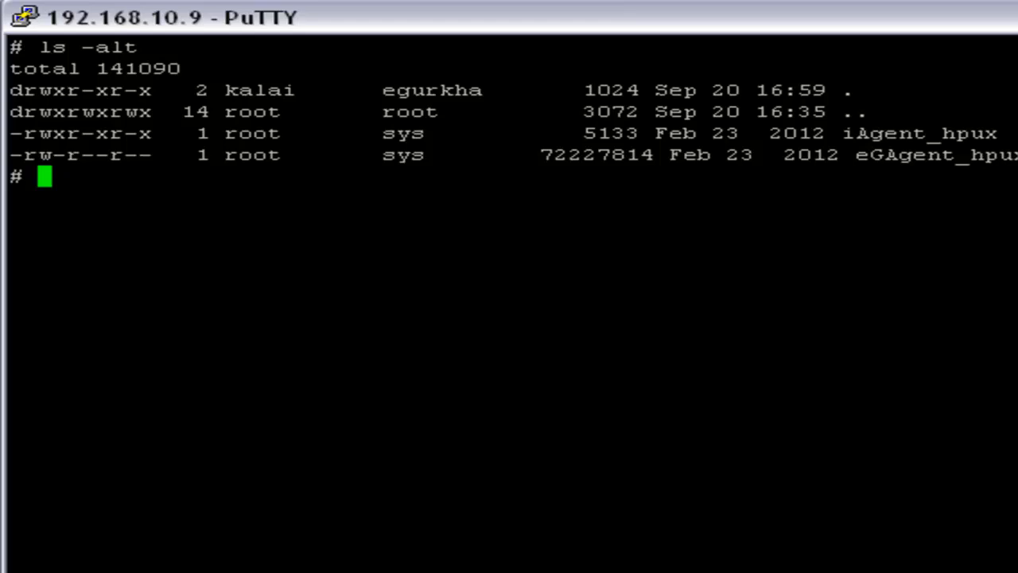
pyautogui.write('whereis')
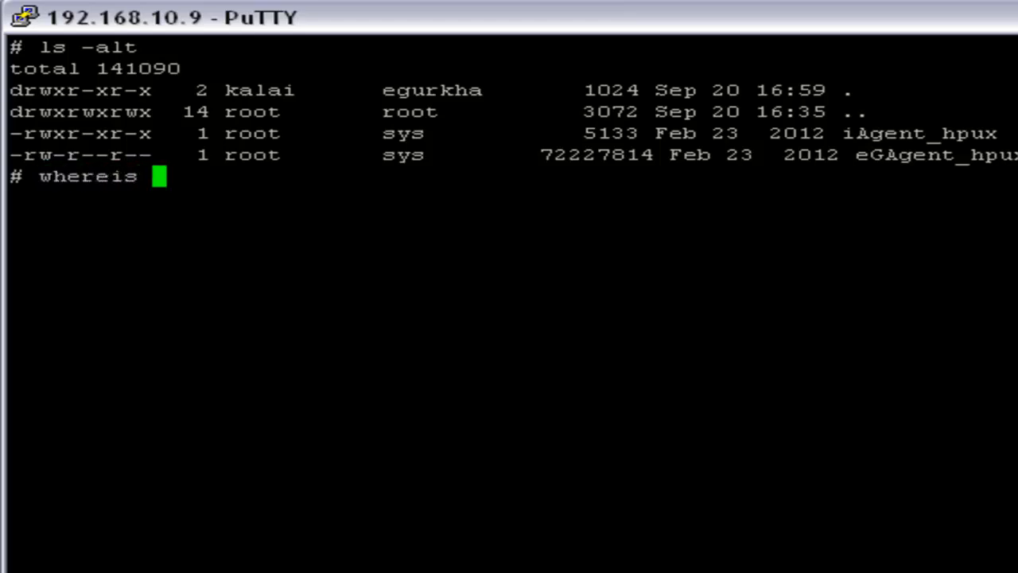
pyautogui.write('gunzip')
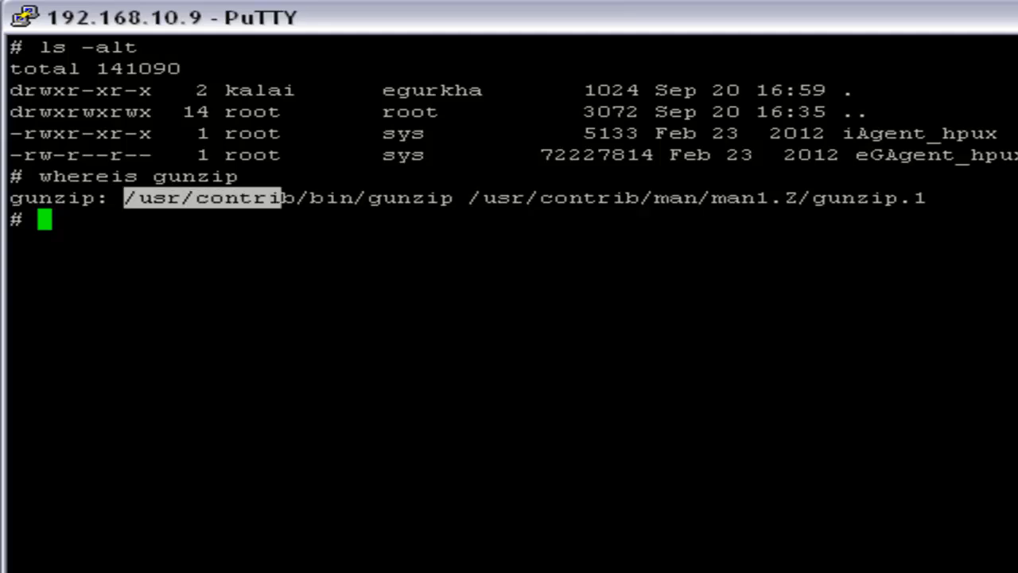
# Step: Decompress eGAgent_hpux.depot.gz with /usr/contrib/bin/gunzip, relist, and clear the screen
pyautogui.write('/usr/contrib/bin/gunzip')
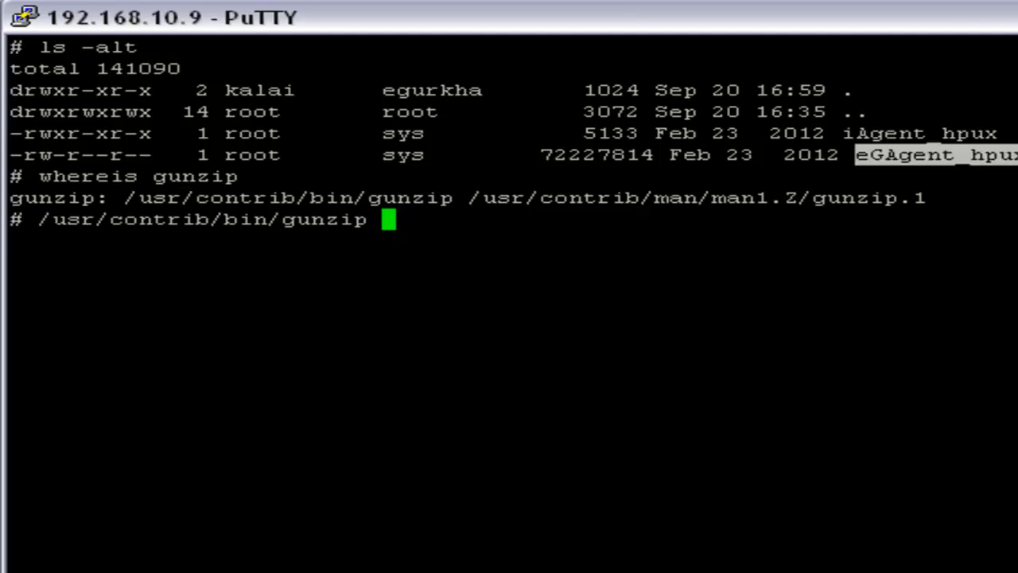
pyautogui.write('eGAgent_hpux.depot.gz')
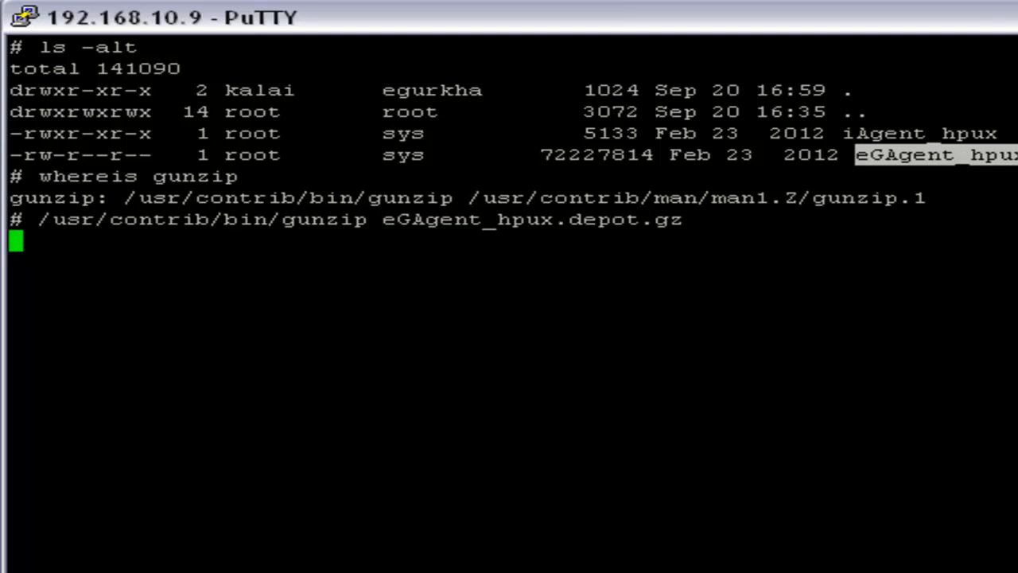
pyautogui.write('ls')
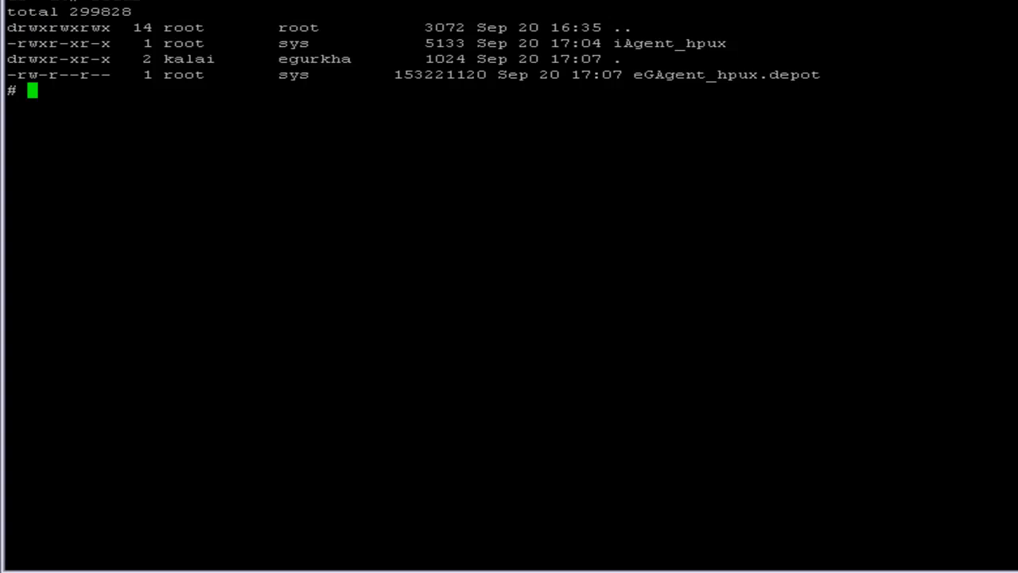
pyautogui.doubleClick(723, 75)
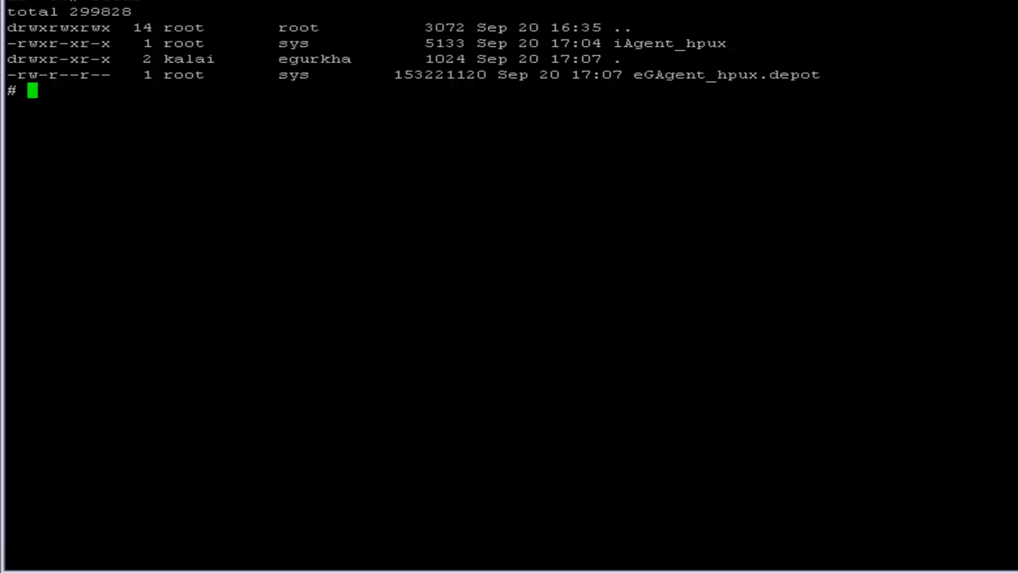
pyautogui.write('clear')
pyautogui.write('ls -alt')
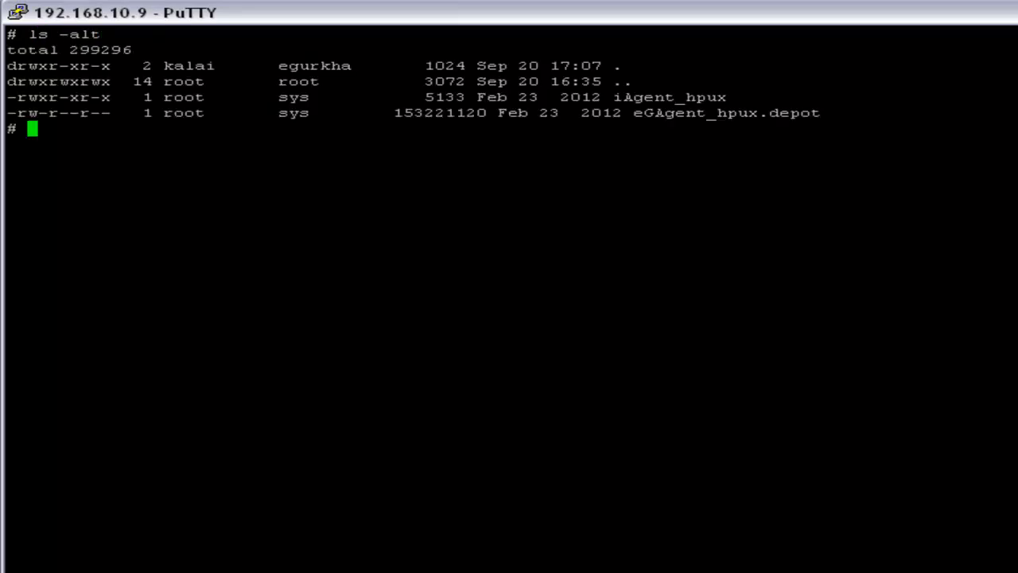
# Step: Run ./iAgent_hpux to launch the swinstall terminal interface
pyautogui.write('./i')
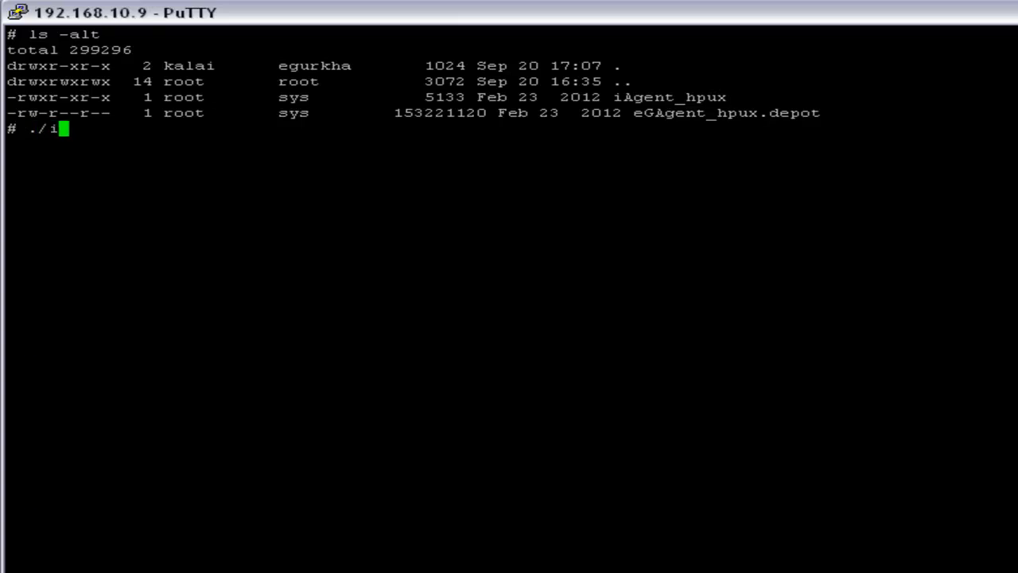
pyautogui.write('A')
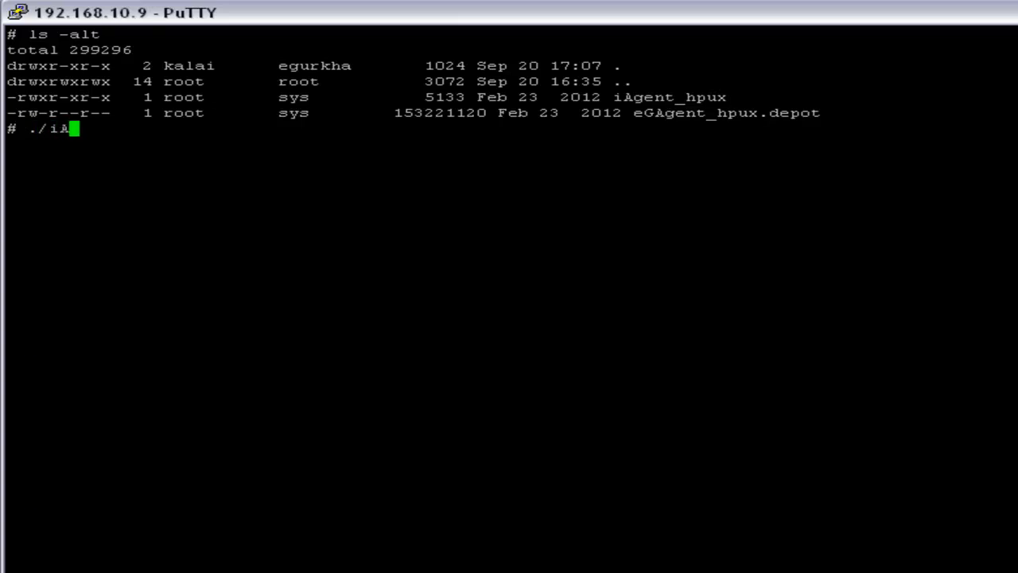
pyautogui.write('gent')
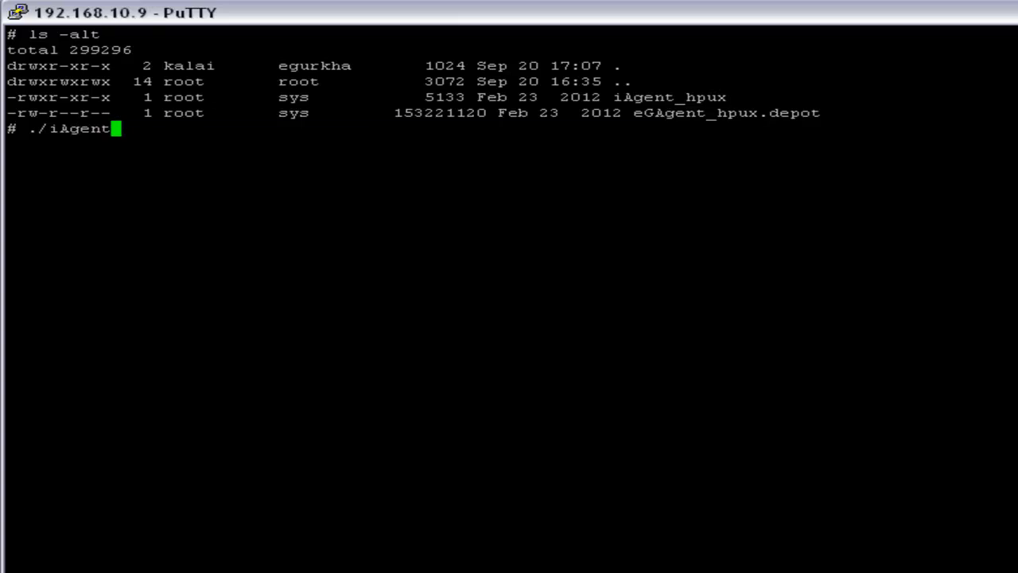
pyautogui.write('_hpu')
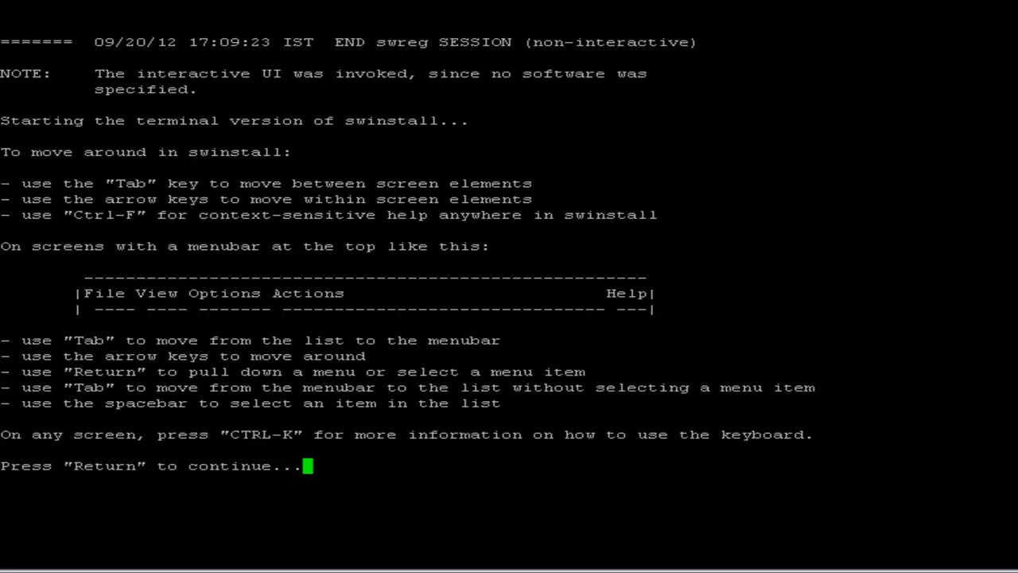
# Step: Continue past the help text and choose Install... from Actions for the marked eG Agent Software
pyautogui.press('Return')
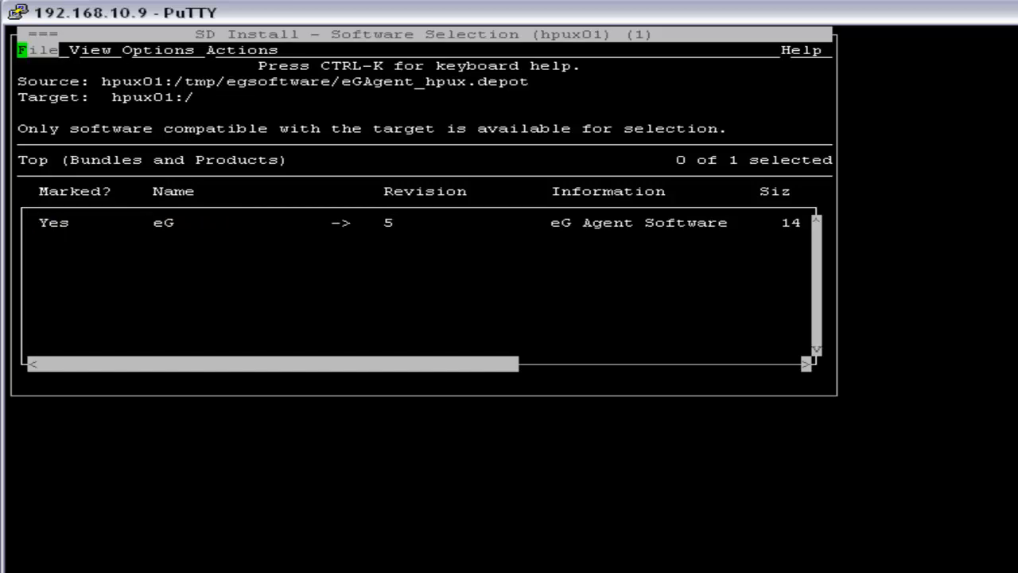
pyautogui.click(239, 50)
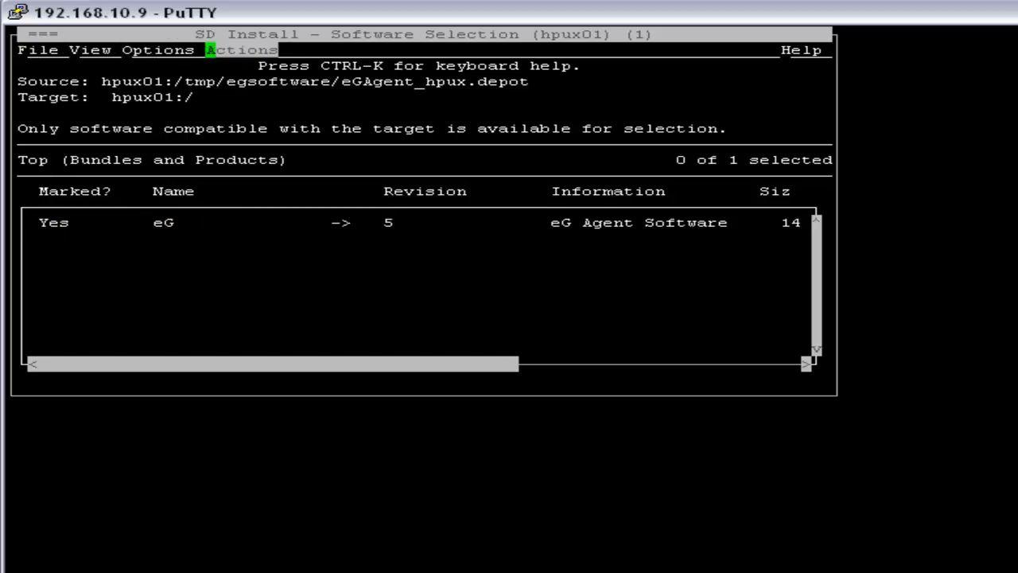
pyautogui.click(242, 50)
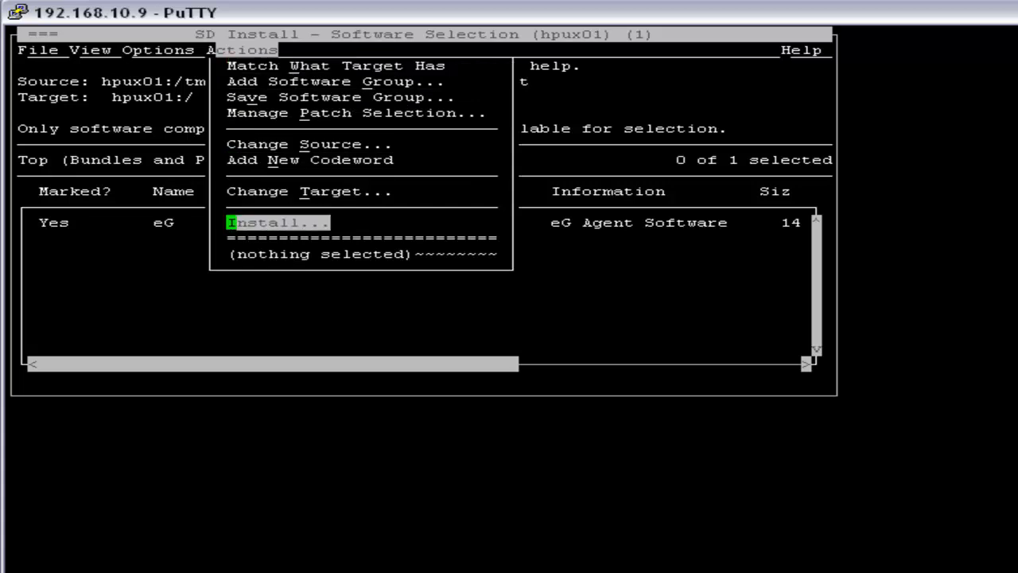
pyautogui.click(274, 223)
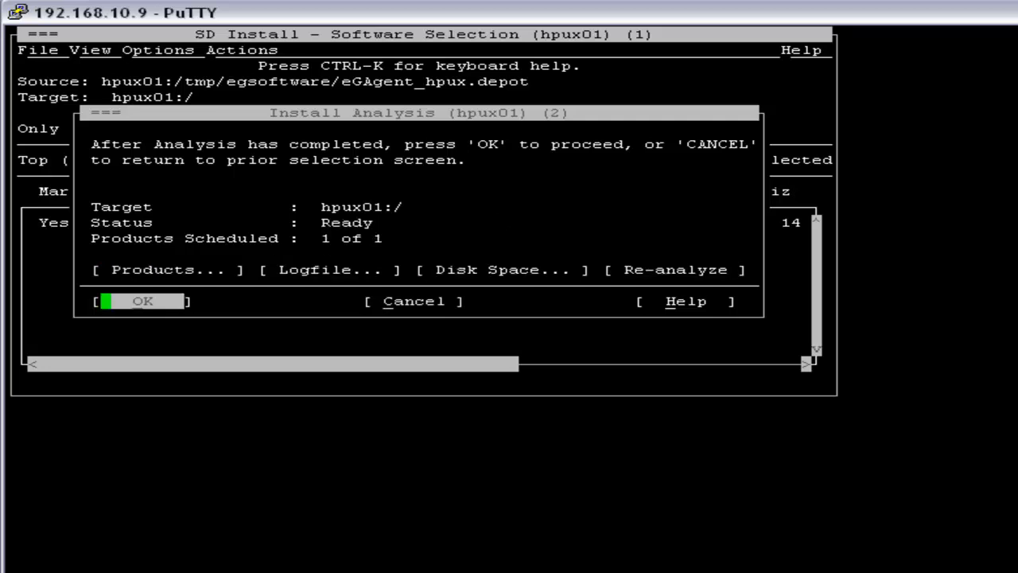
# Step: Confirm the Ready analysis with OK and finish with Done once the install reaches 100%
pyautogui.click(142, 301)
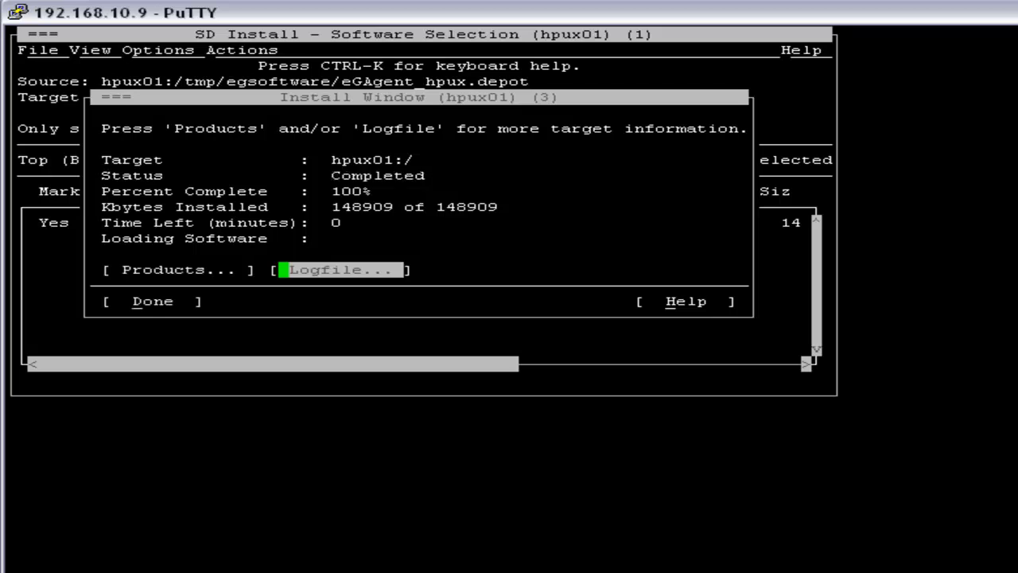
pyautogui.press('Tab')
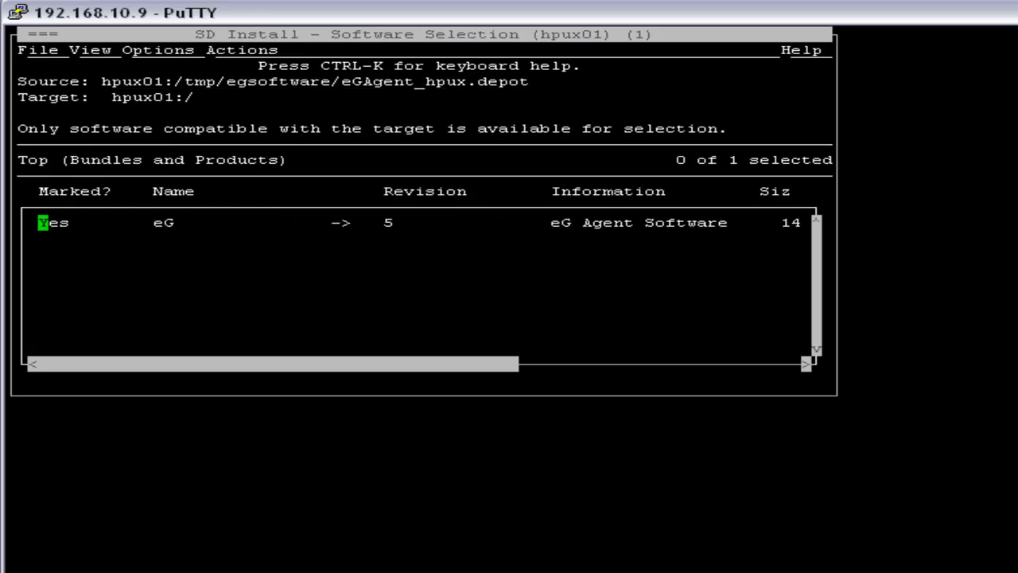
# Step: Exit swinstall, decline auto-restart with n, and cd into /opt/egurkha/bin
pyautogui.click(38, 49)
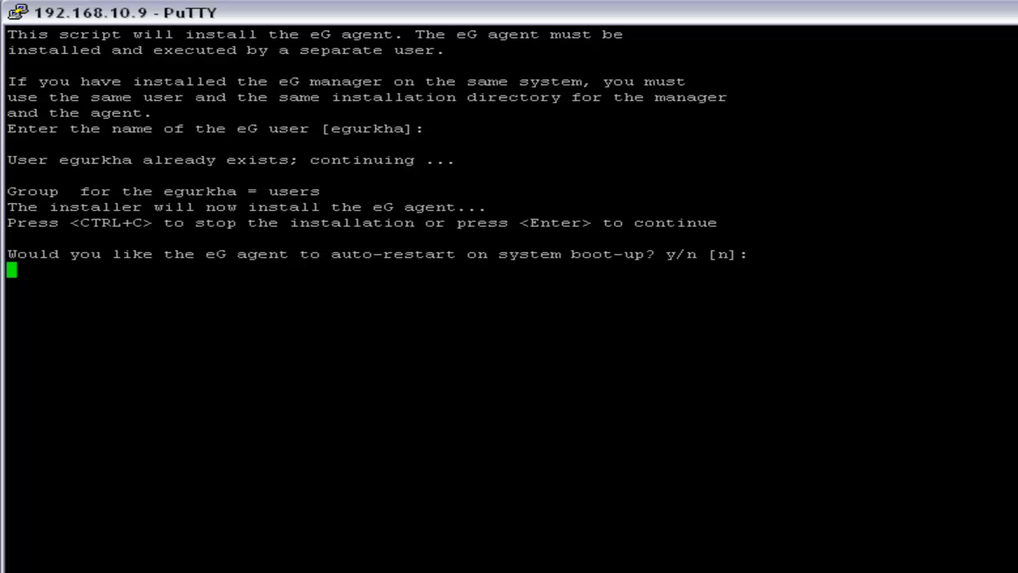
pyautogui.write('n')
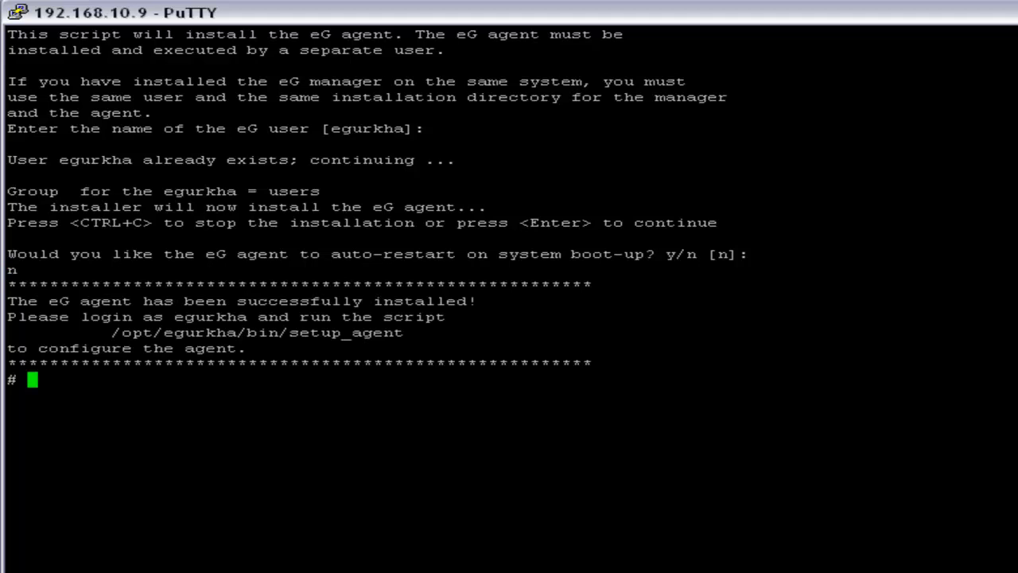
pyautogui.write('c')
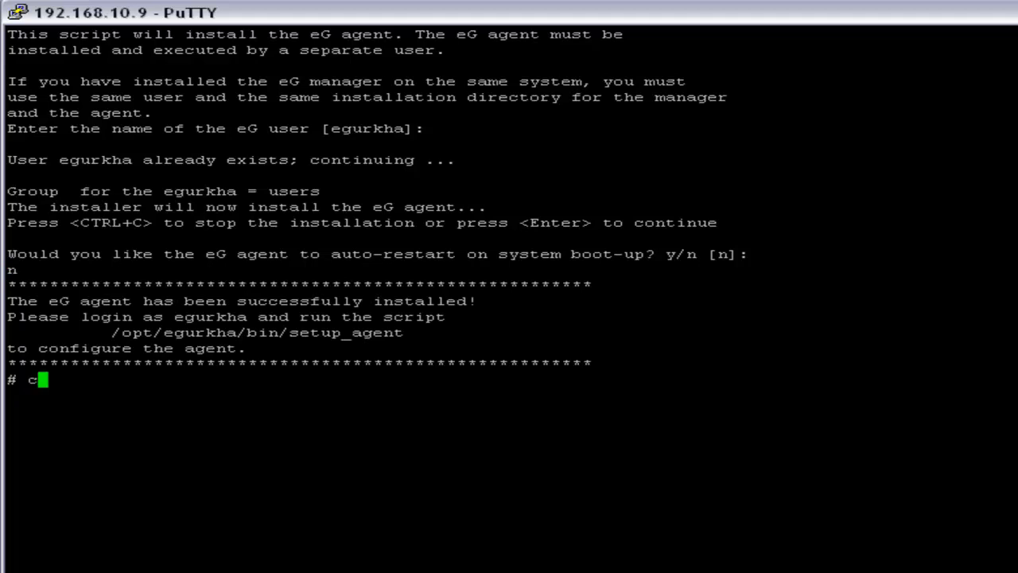
pyautogui.write('d /opt/egurkha/bin')
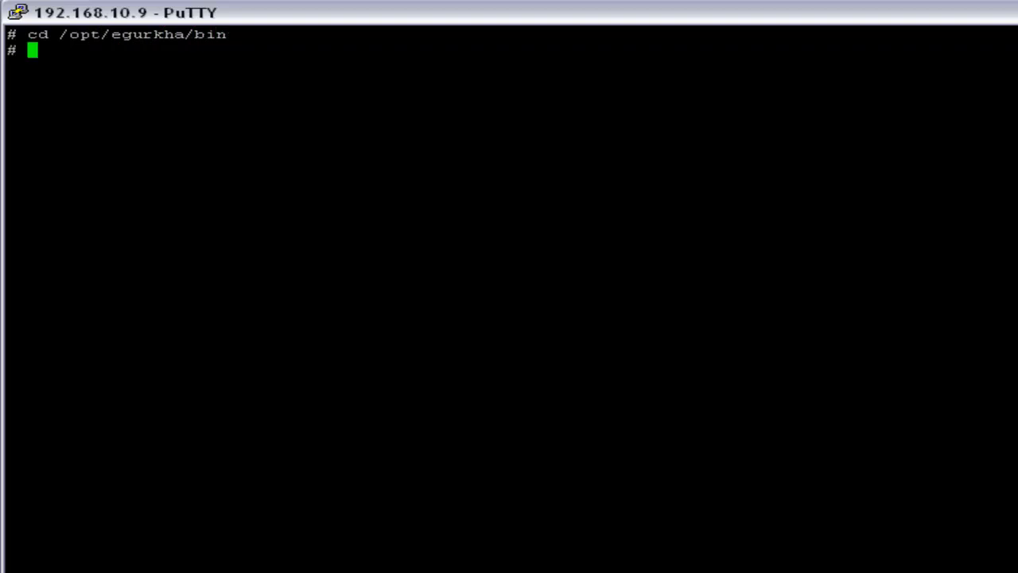
# Step: List /opt/egurkha/bin with ls -alt to confirm setup_agent and start_agent exist
pyautogui.write('ls -')
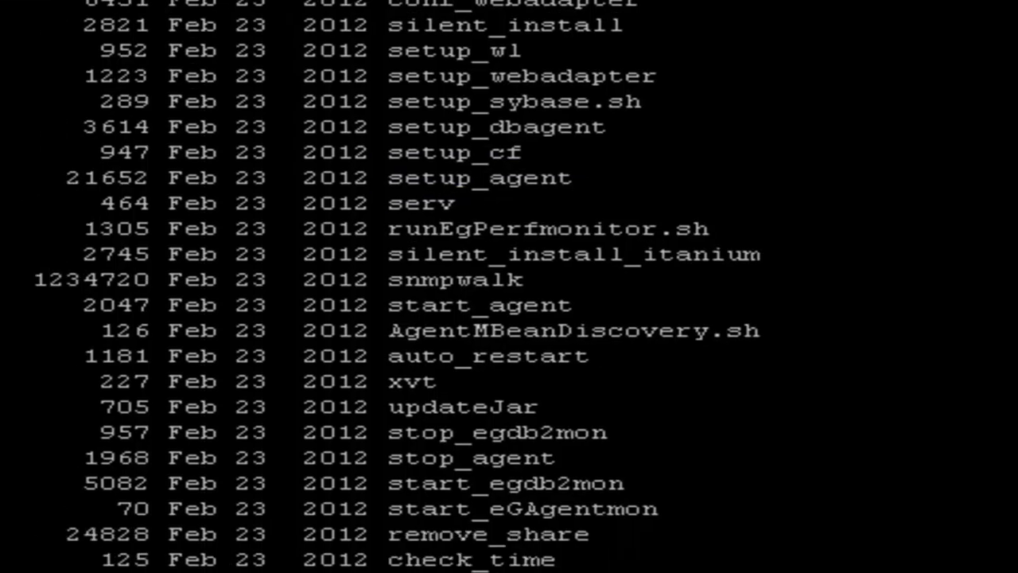
pyautogui.scroll(-3)
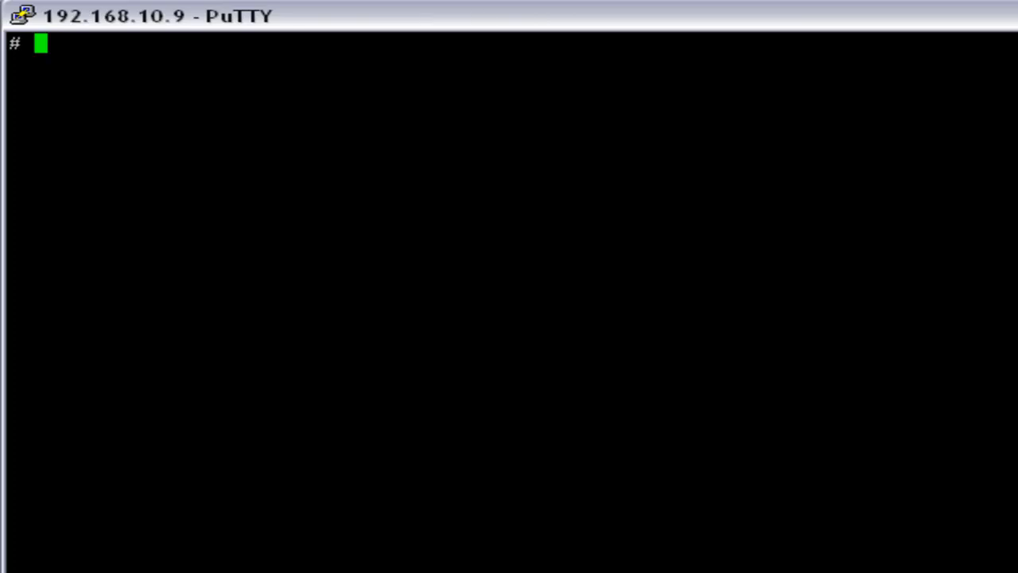
# Step: Switch to user egurkha with su and run ./setup_agent, accepting the license with y
pyautogui.write('su')
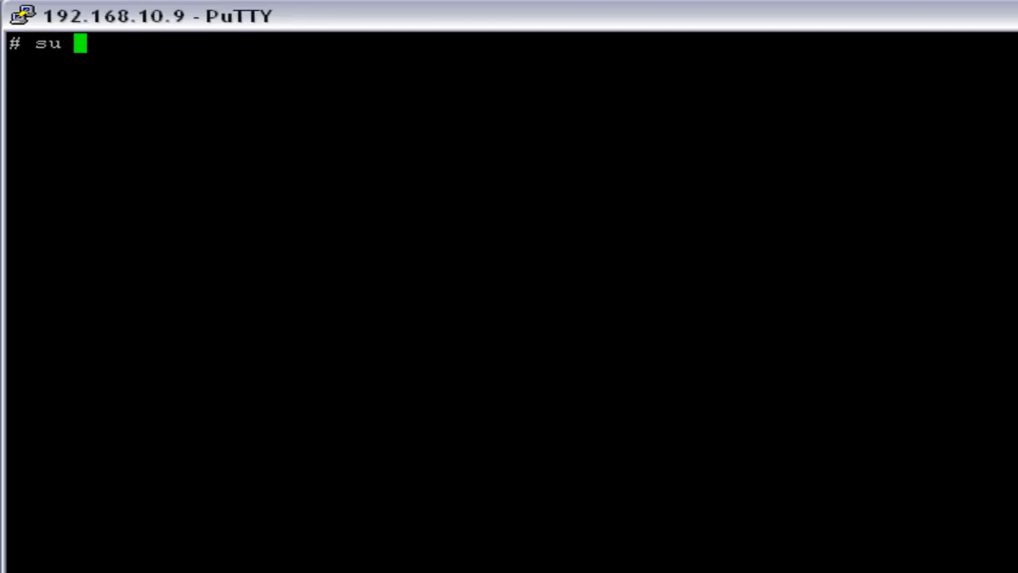
pyautogui.write('egurkha')
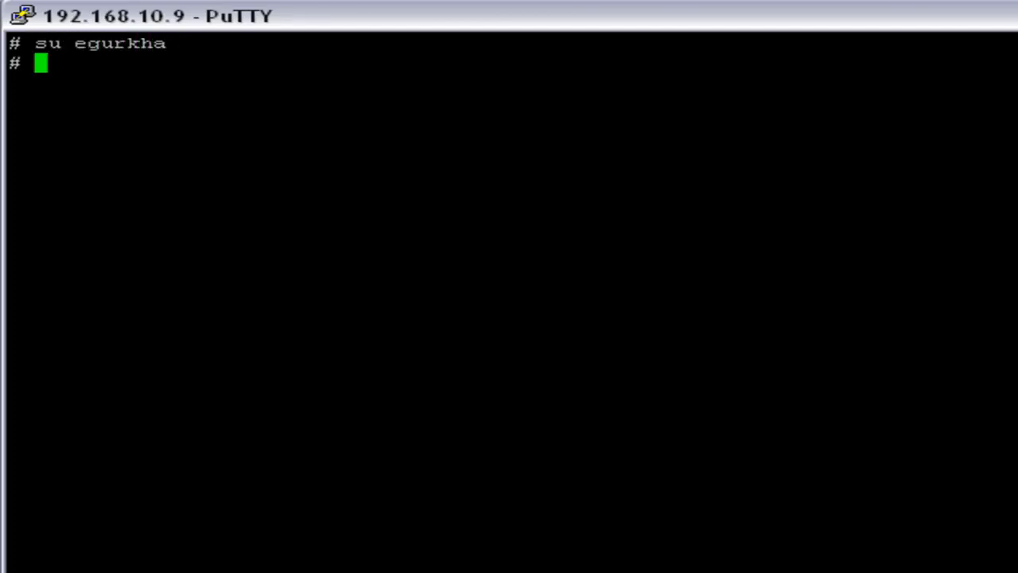
pyautogui.write('./setu')
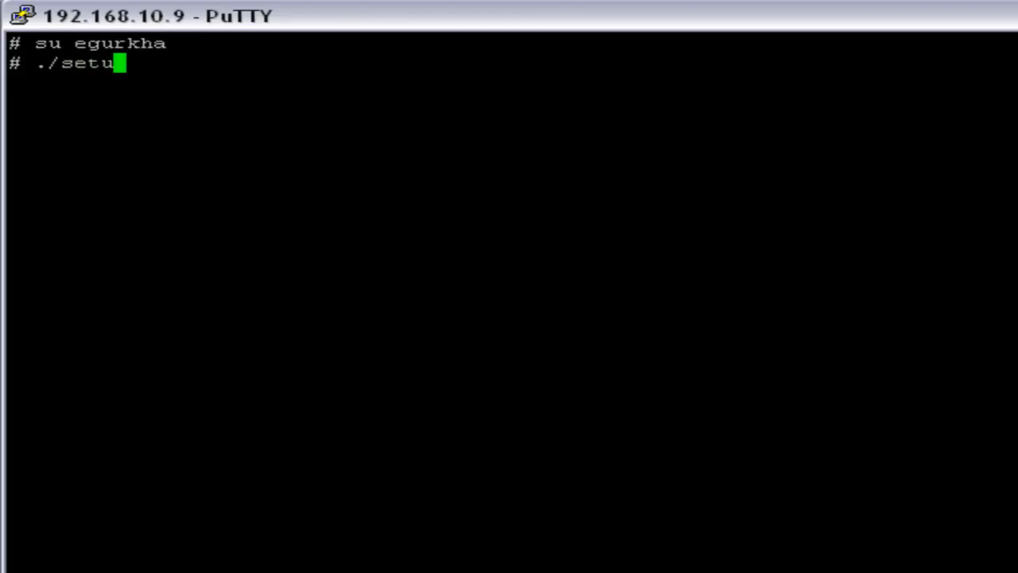
pyautogui.write('p_agent')
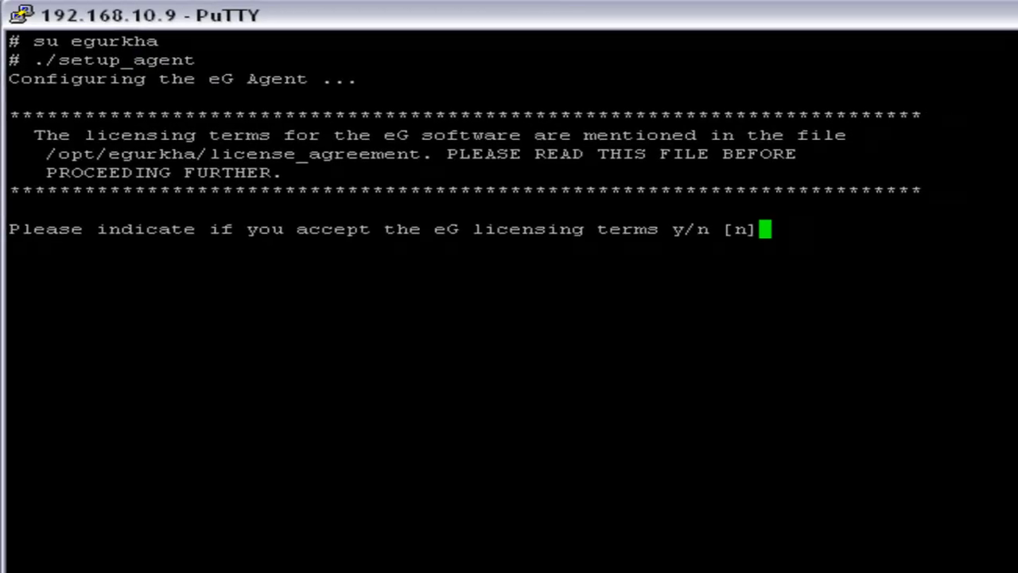
# Step: Confirm setup and enter manager egontap.eginnovations.com on port 80
pyautogui.write('y')
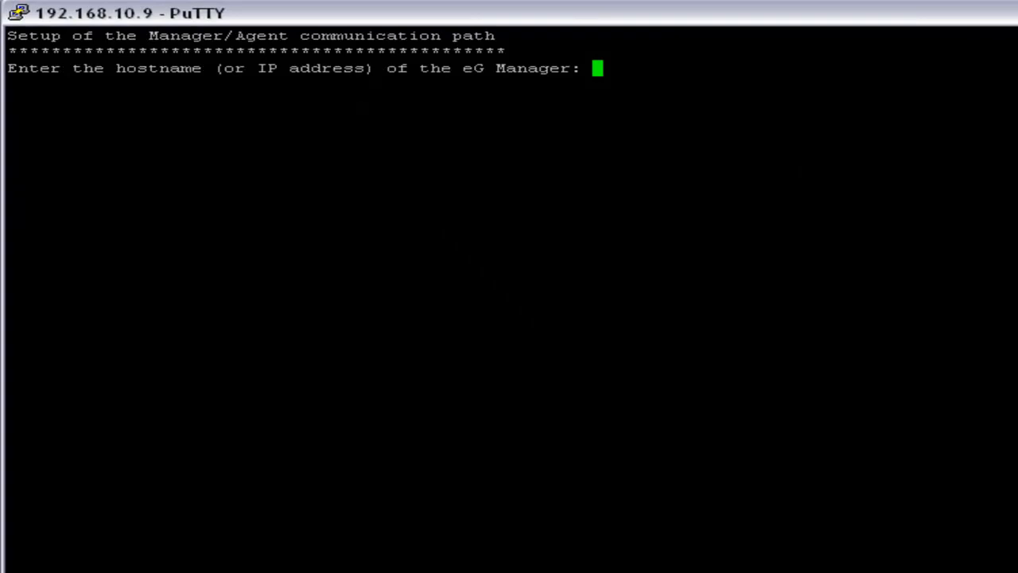
pyautogui.write('egont')
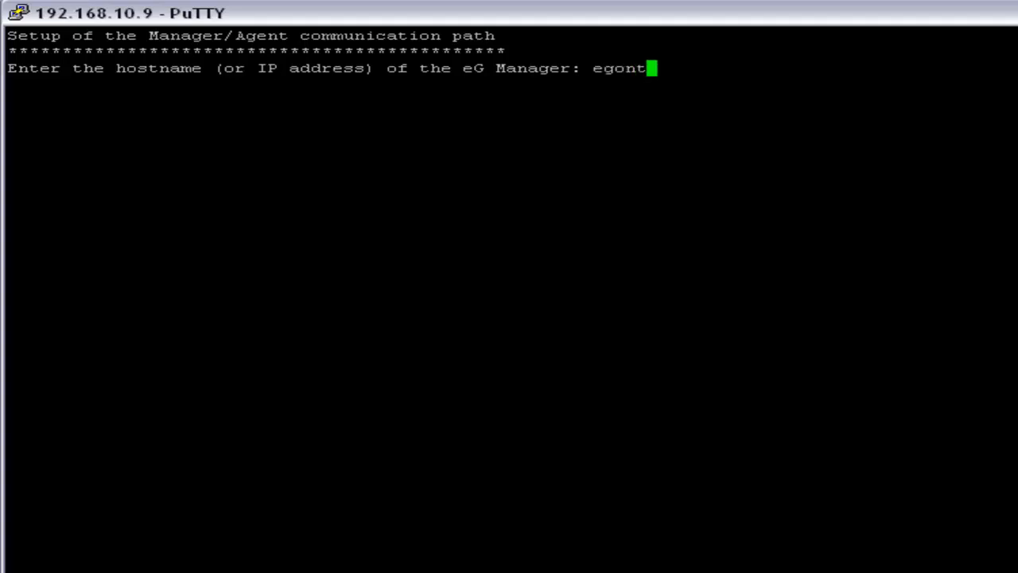
pyautogui.write('ap.egi')
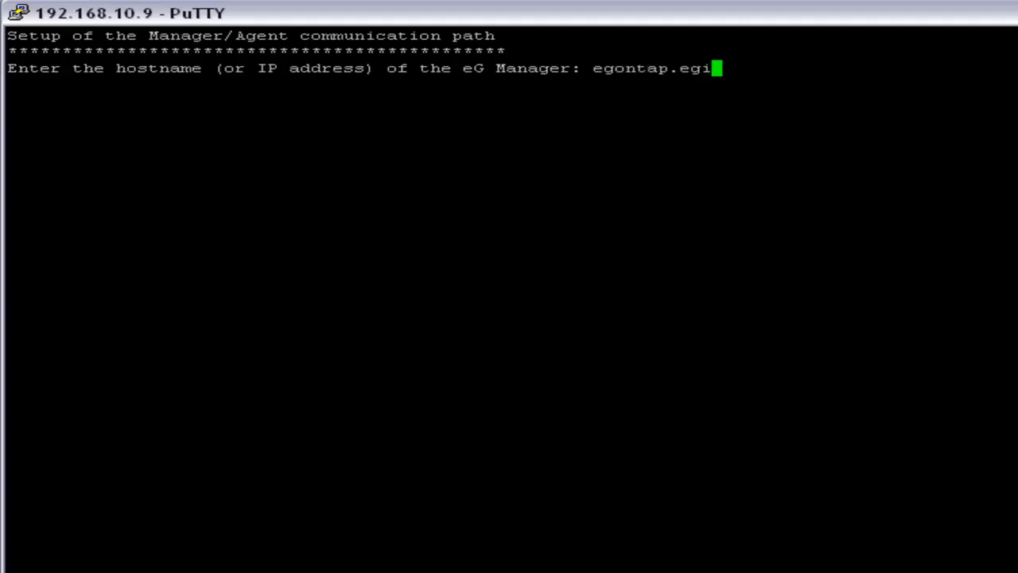
pyautogui.write('nnovations.com')
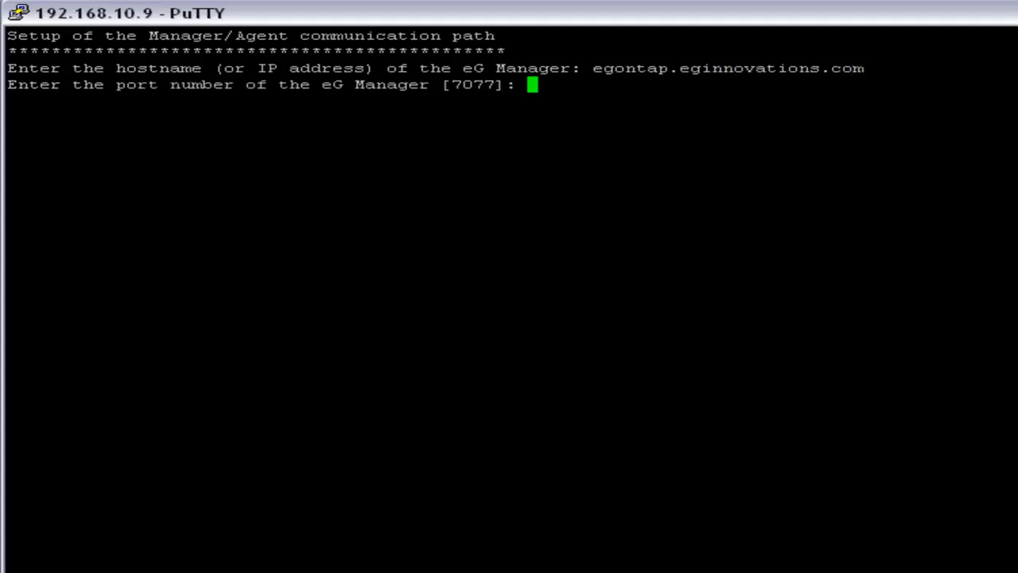
pyautogui.write('80')
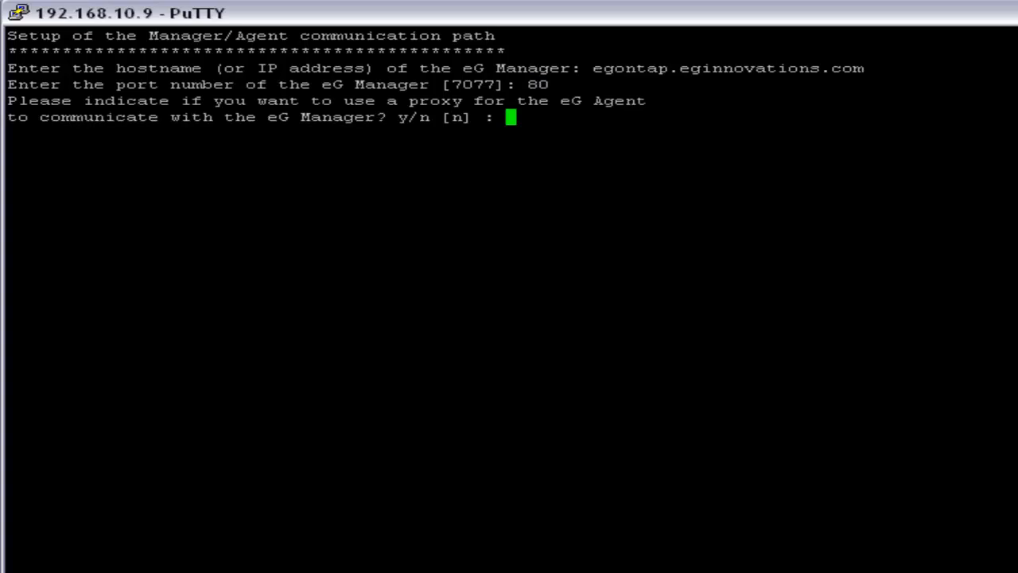
# Step: Answer n to proxy, SSL, nickname and Coldfusion prompts, then begin ./start_agent
pyautogui.write('n')
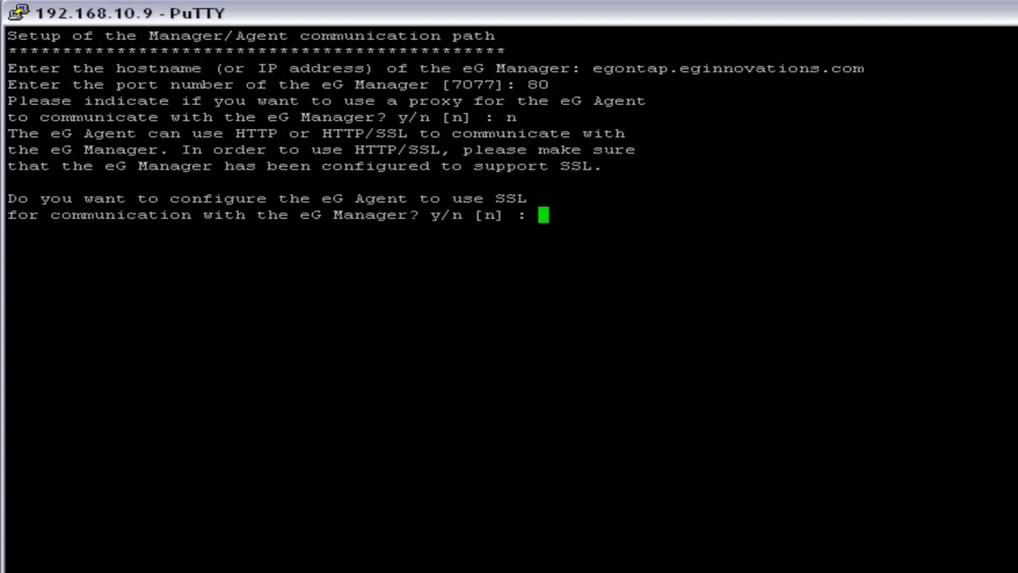
pyautogui.write('n')
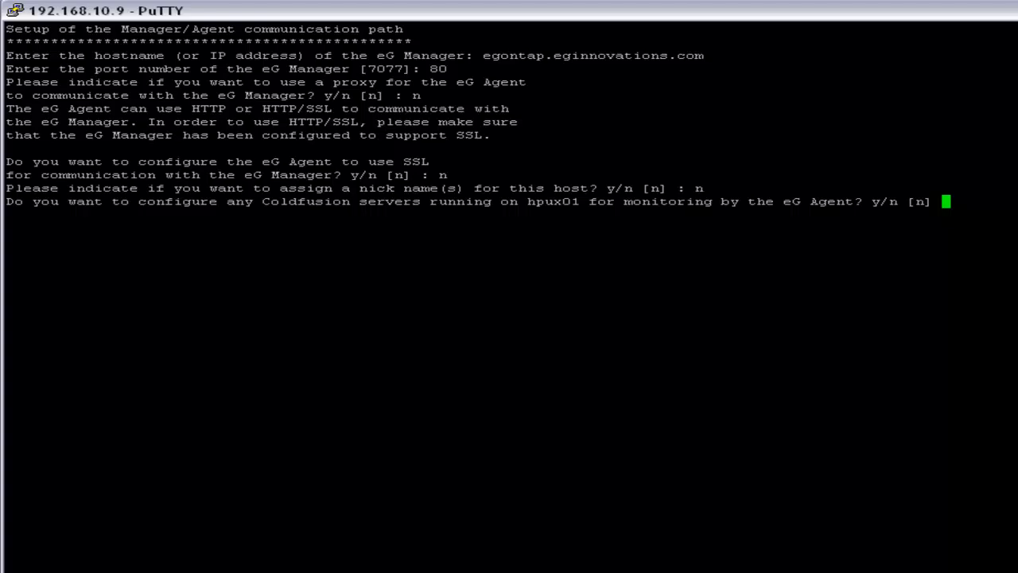
pyautogui.write('n')
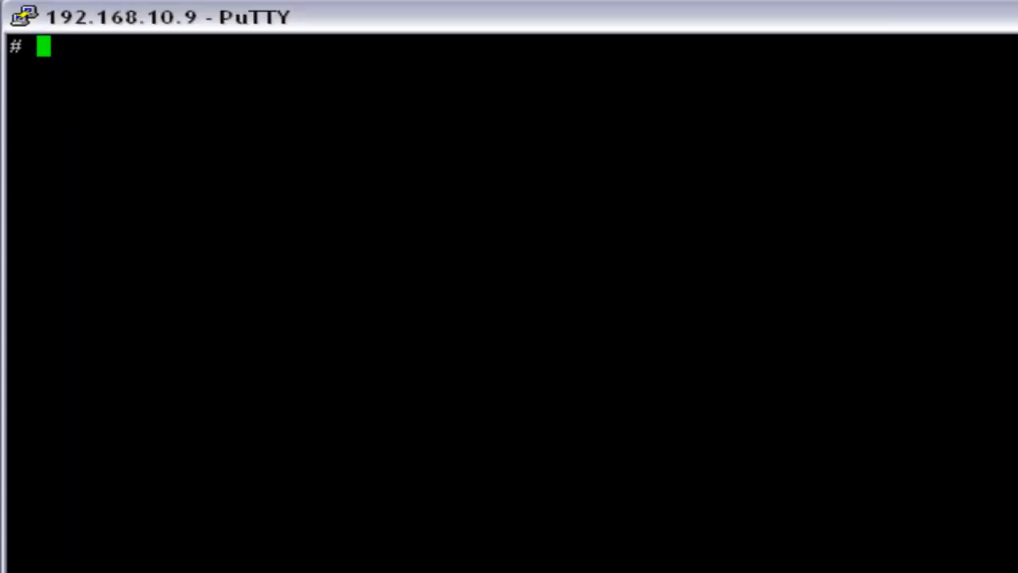
pyautogui.write('./start')
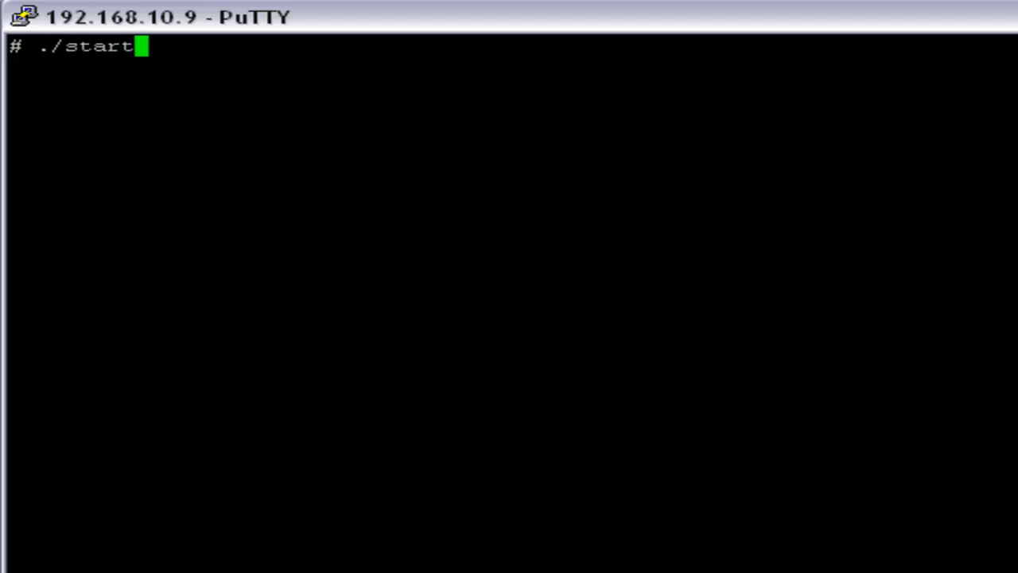